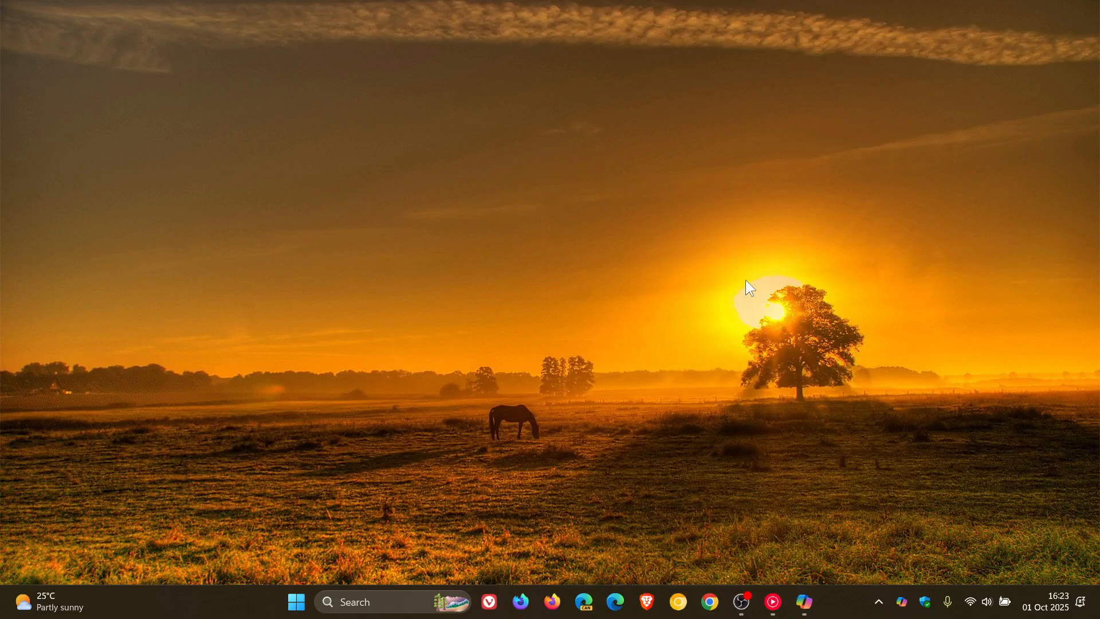
mouse_move(835, 367)
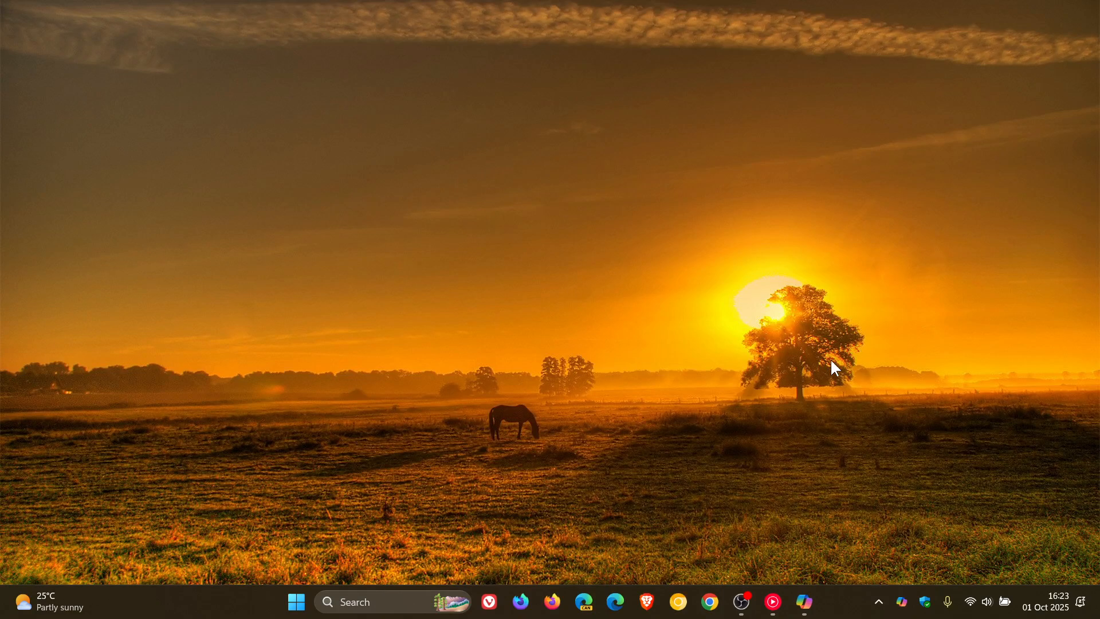
- Launch the Copilot app from the desktop so its Home tab opens in a window
left_click(804, 602)
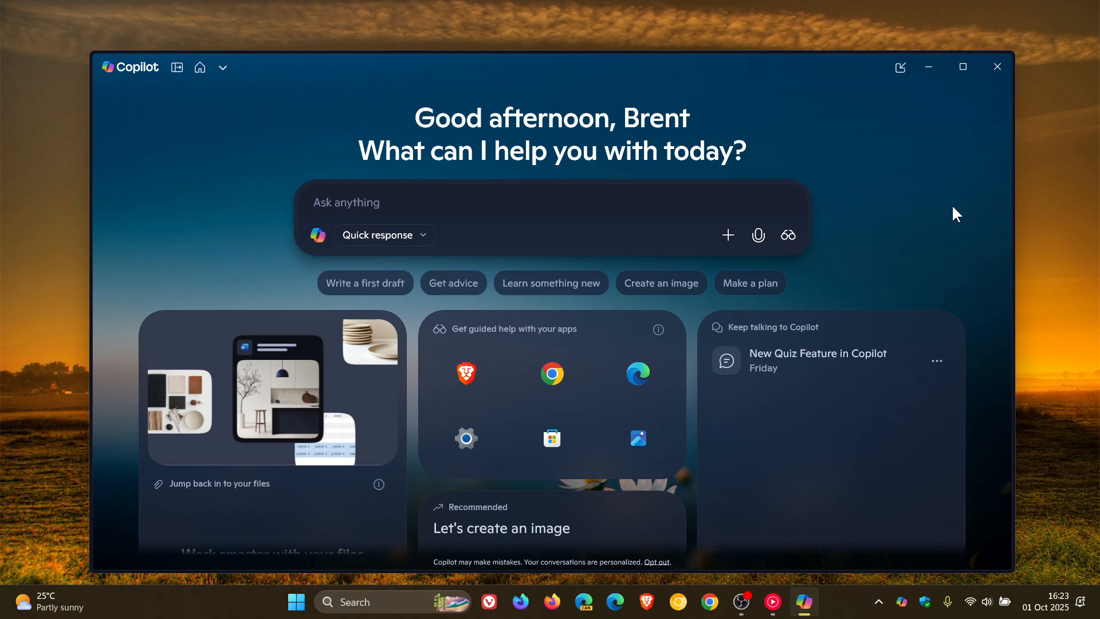
mouse_move(926, 182)
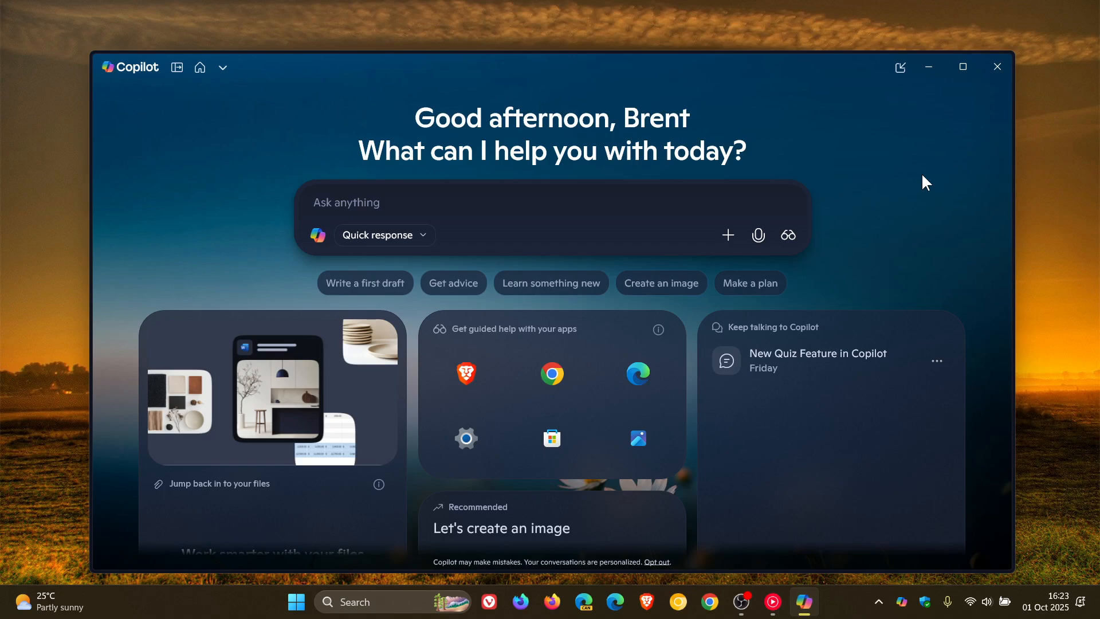
mouse_move(904, 209)
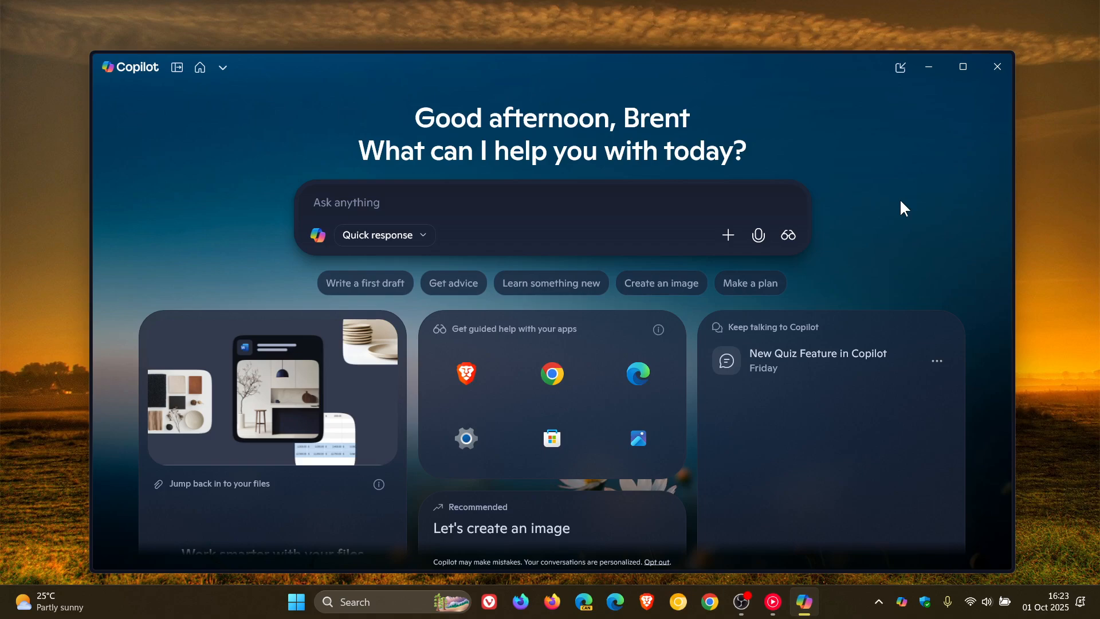
mouse_move(706, 79)
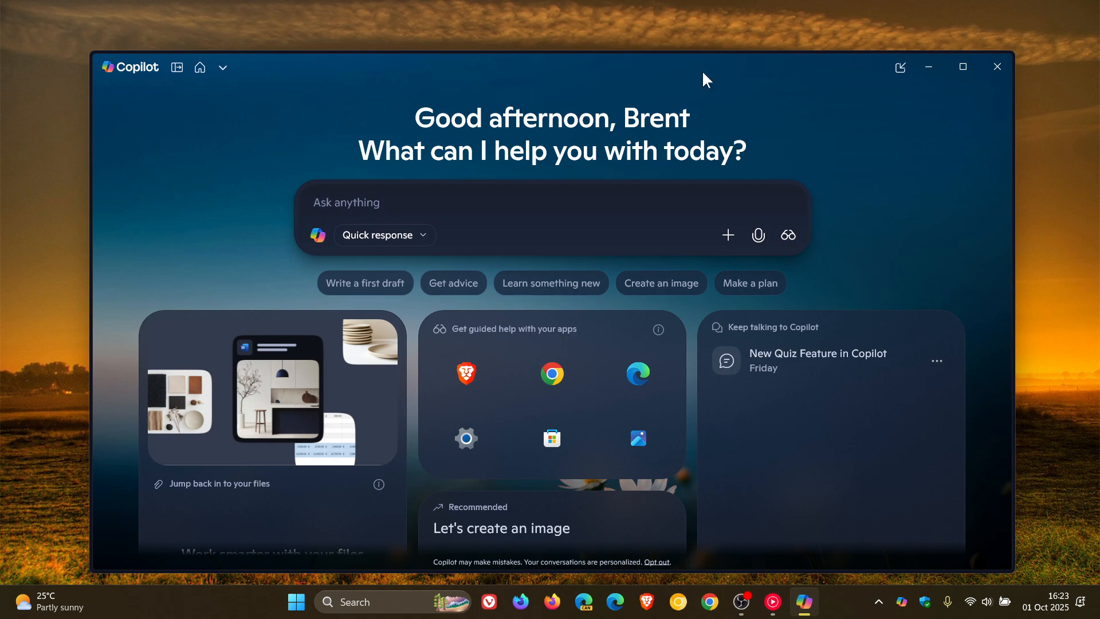
mouse_move(904, 241)
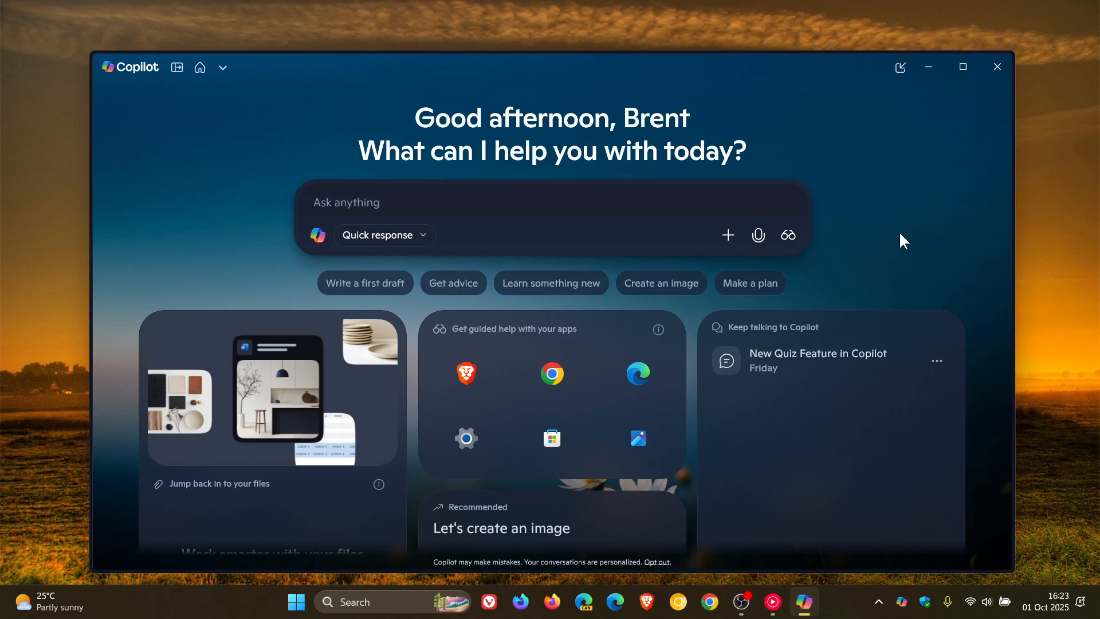
mouse_move(960, 91)
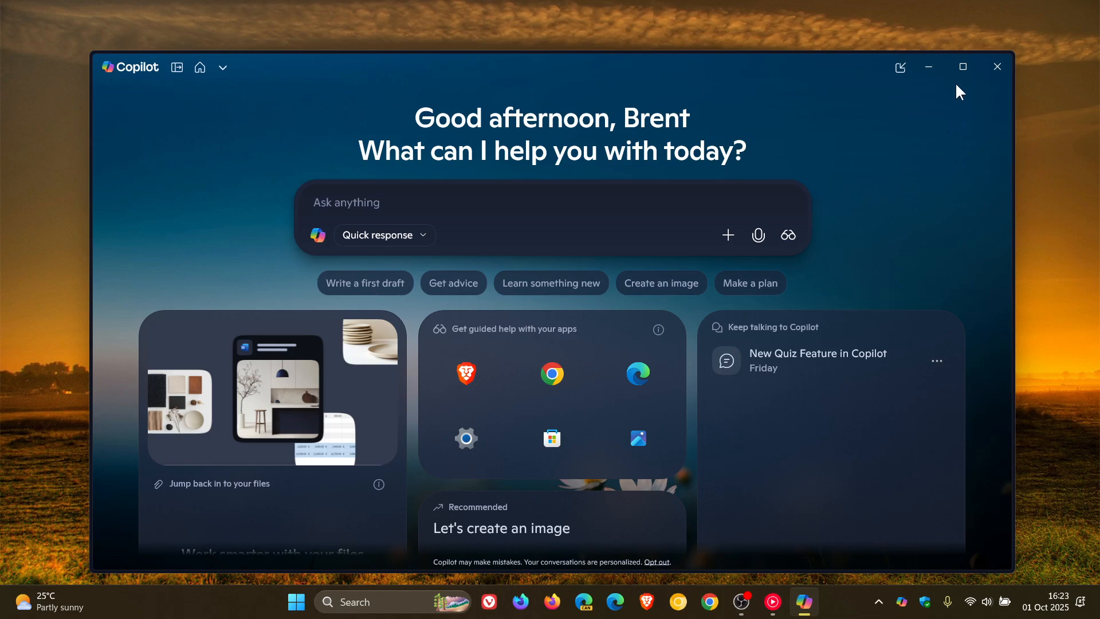
- Maximize Copilot, switch to the compact quick view, return, and maximize again
left_click(961, 67)
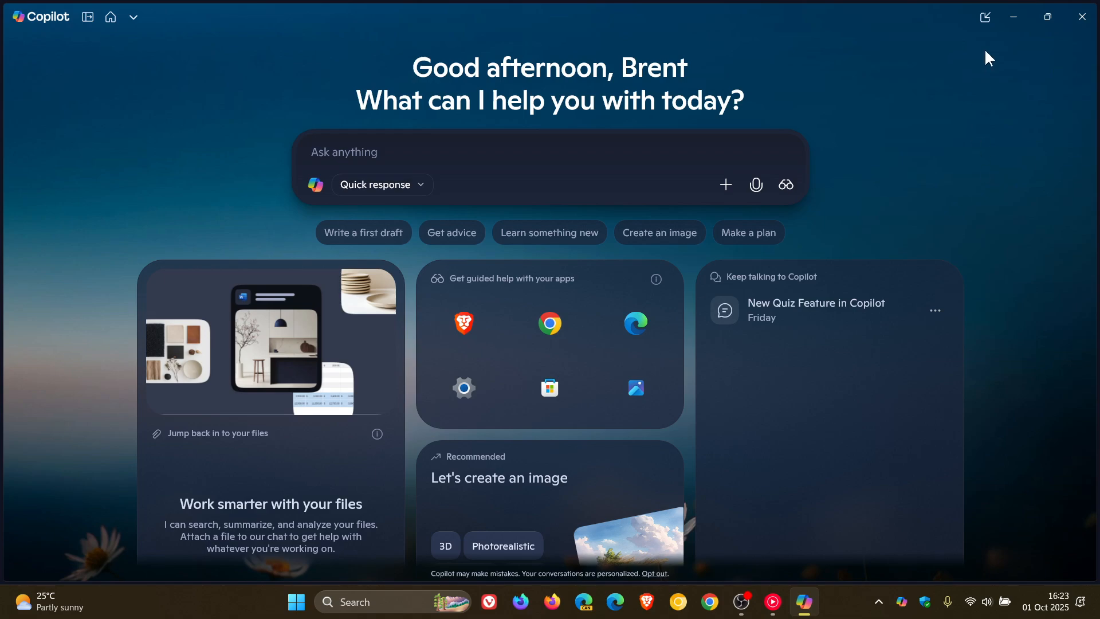
mouse_move(985, 18)
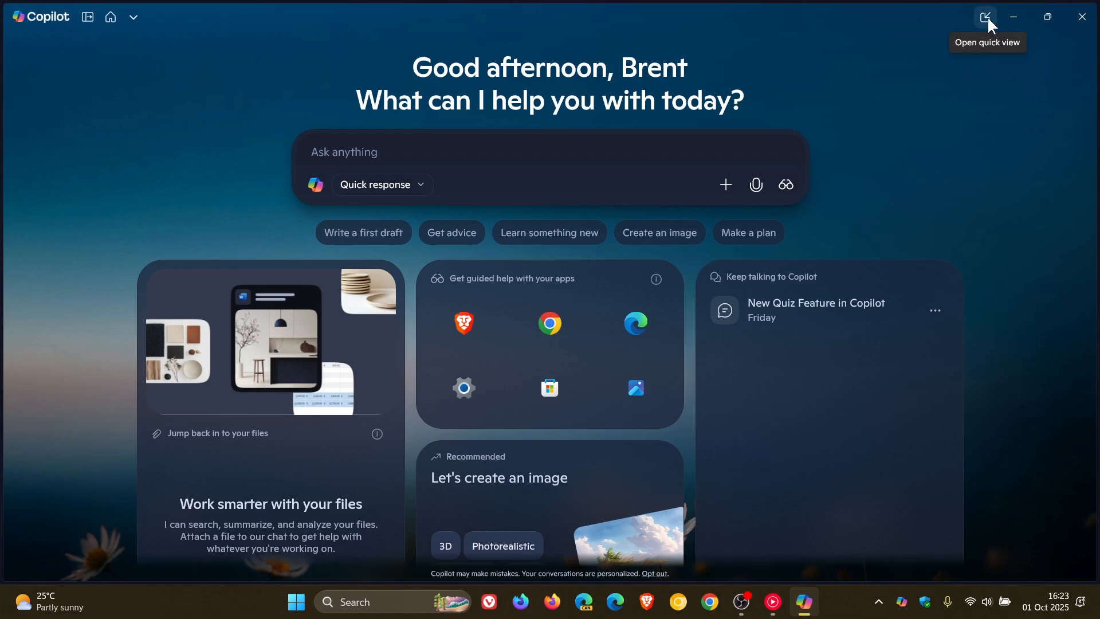
left_click(985, 16)
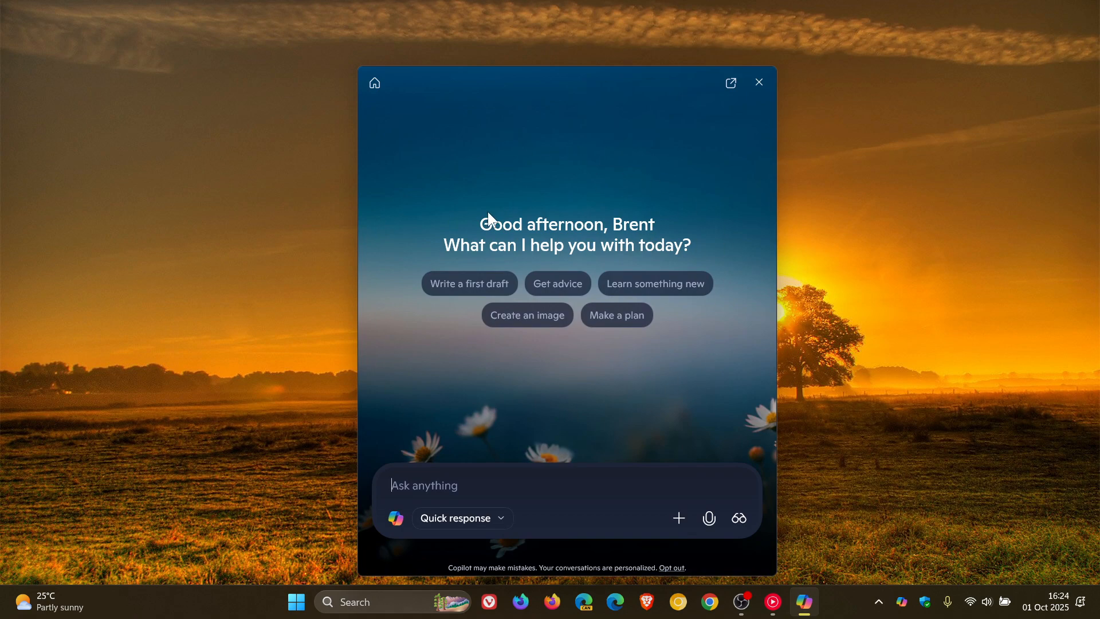
left_click(728, 83)
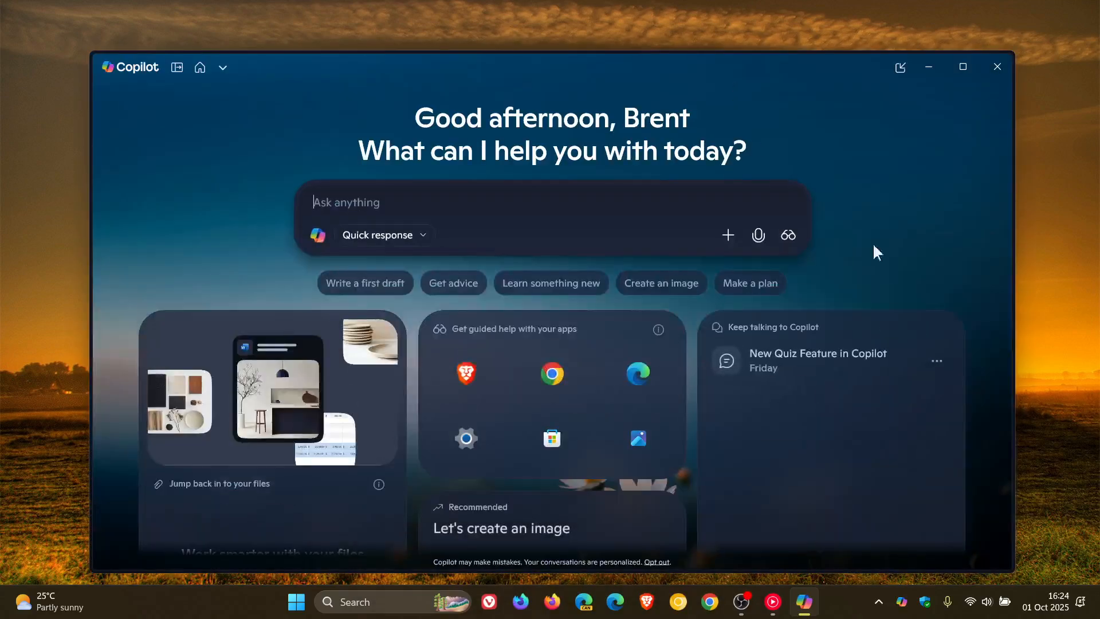
left_click(961, 67)
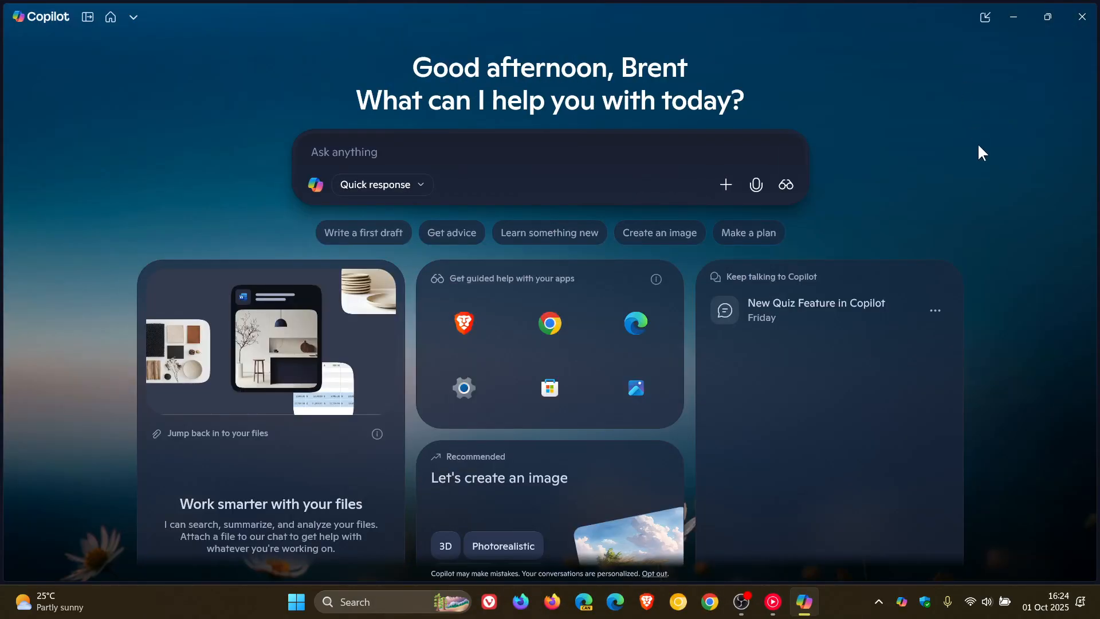
mouse_move(268, 196)
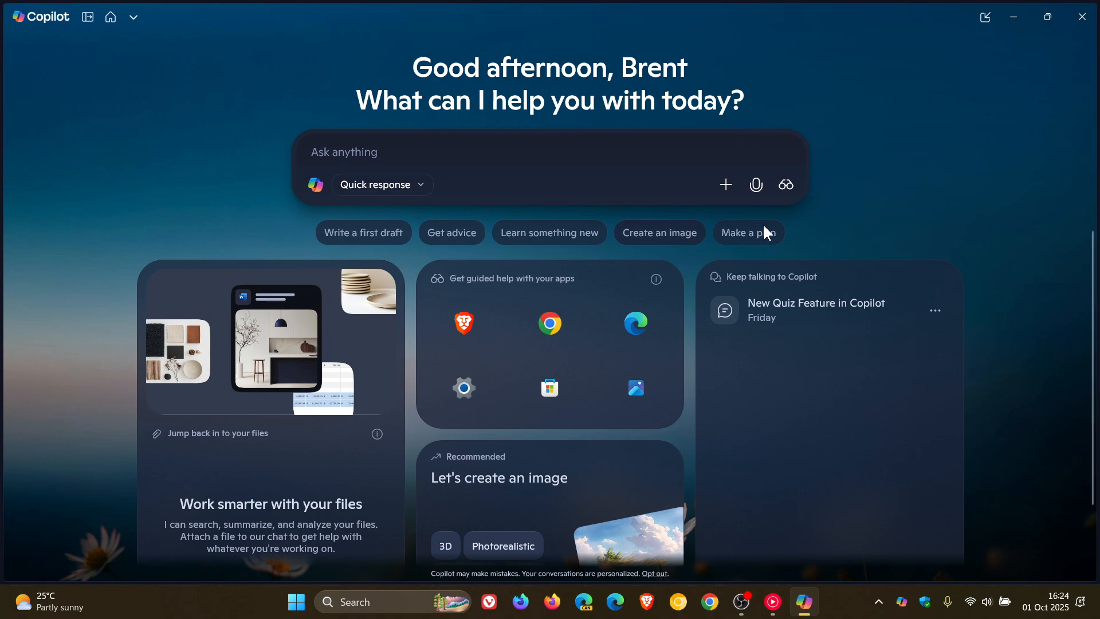
mouse_move(260, 145)
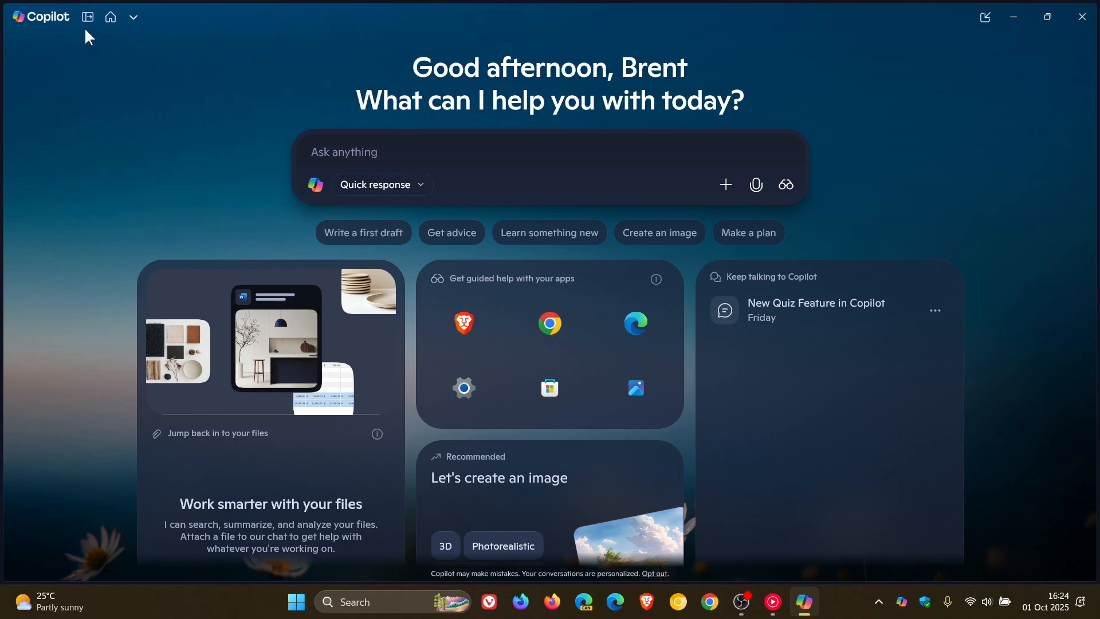
- Show the sidebar conversations, view the 'New Quiz Feature in Copilot' chat, and go back Home
left_click(88, 17)
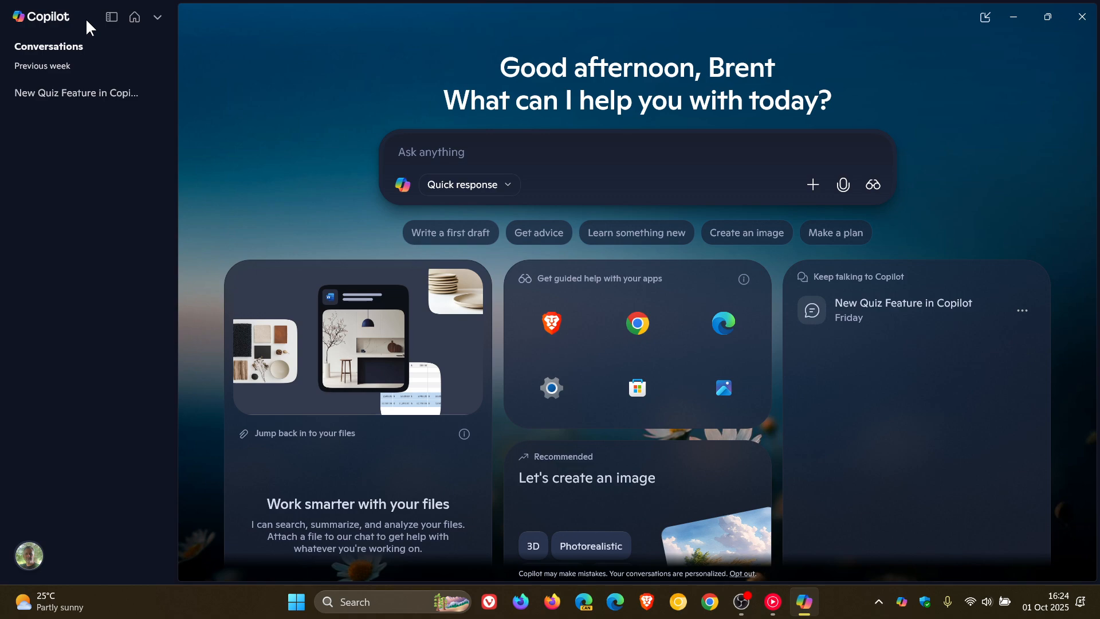
mouse_move(76, 92)
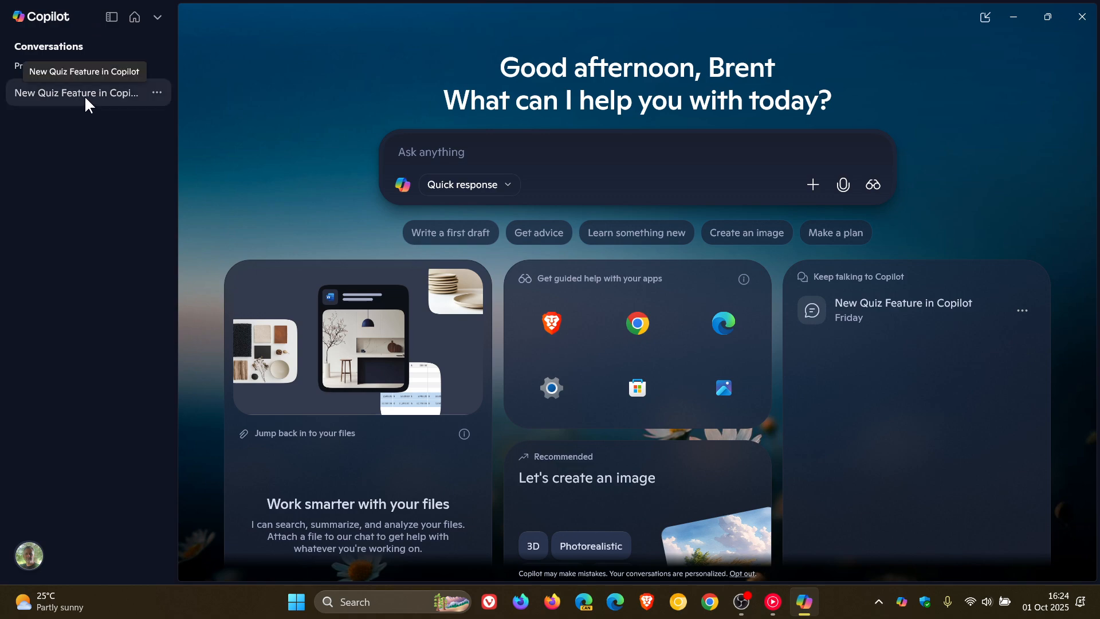
left_click(76, 92)
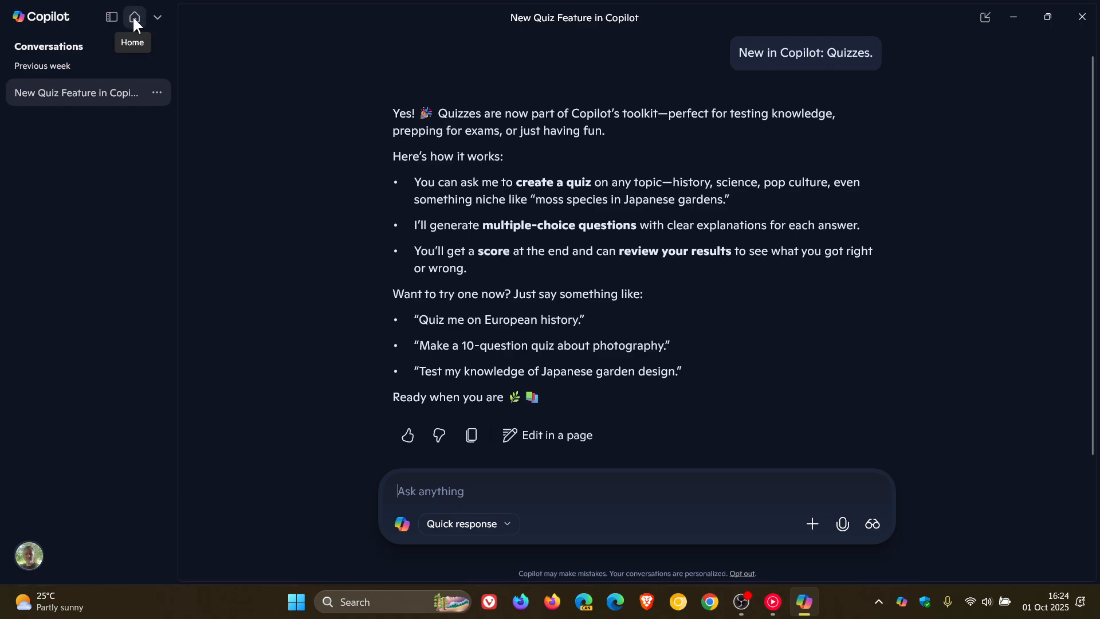
left_click(134, 17)
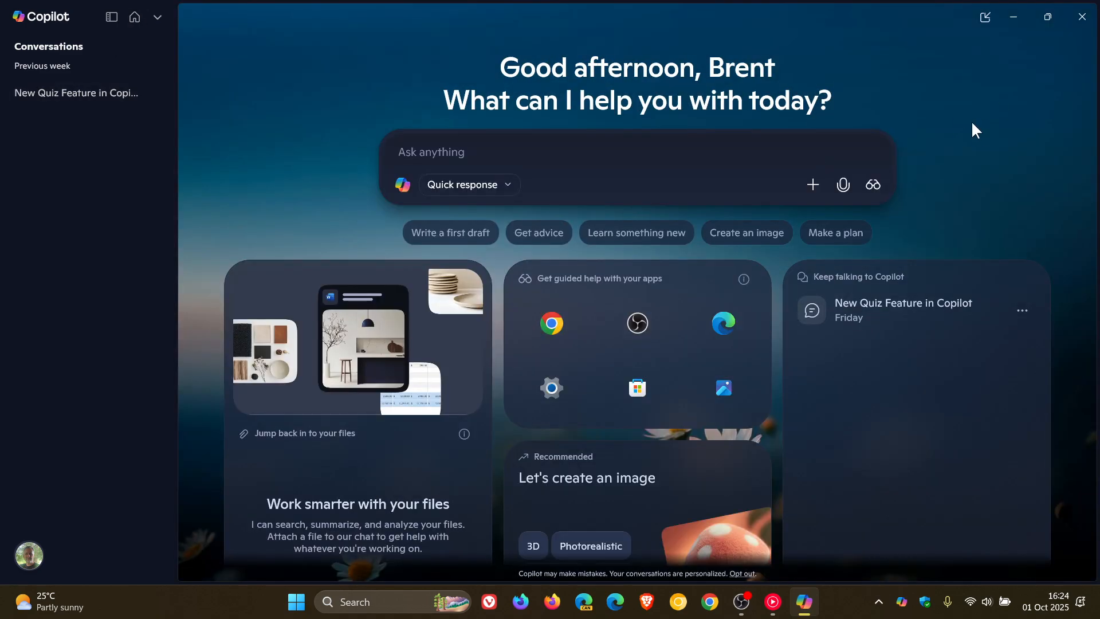
left_click(111, 16)
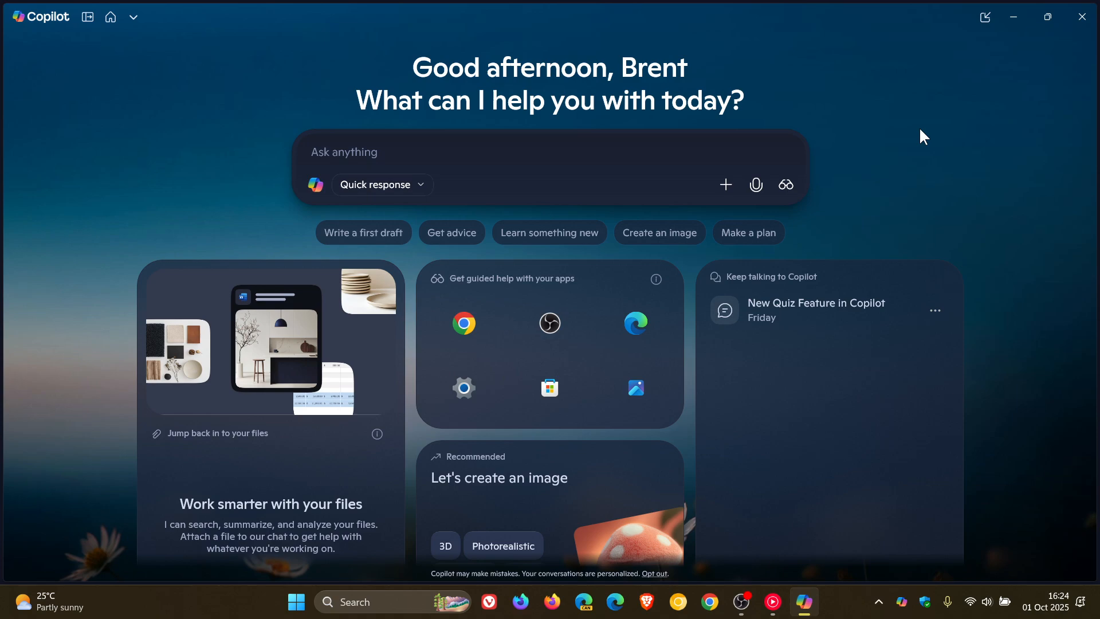
mouse_move(920, 249)
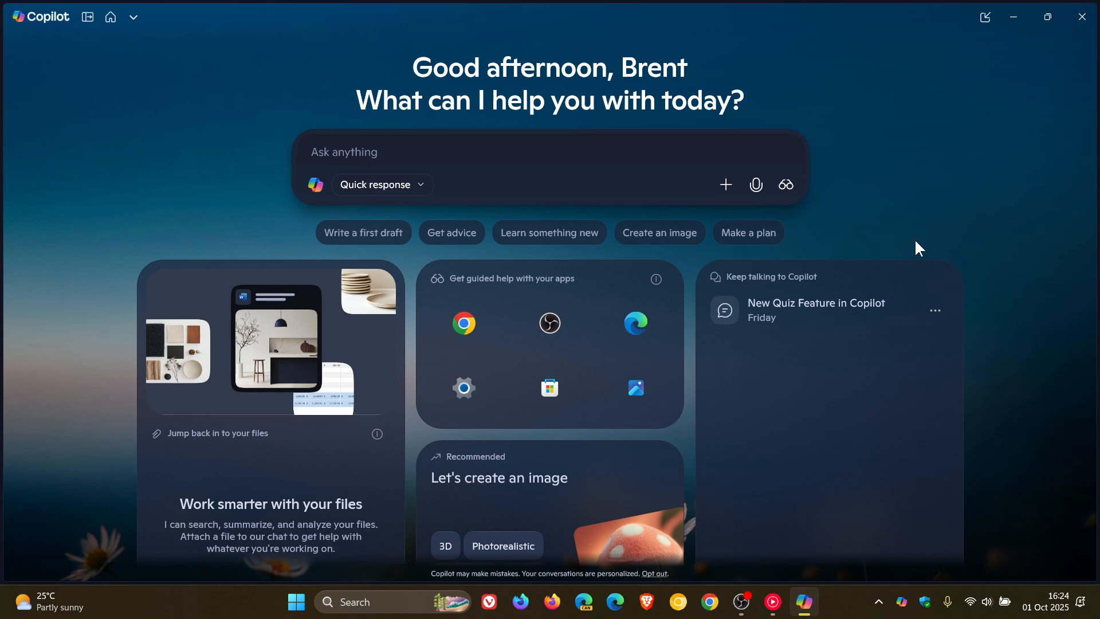
mouse_move(973, 173)
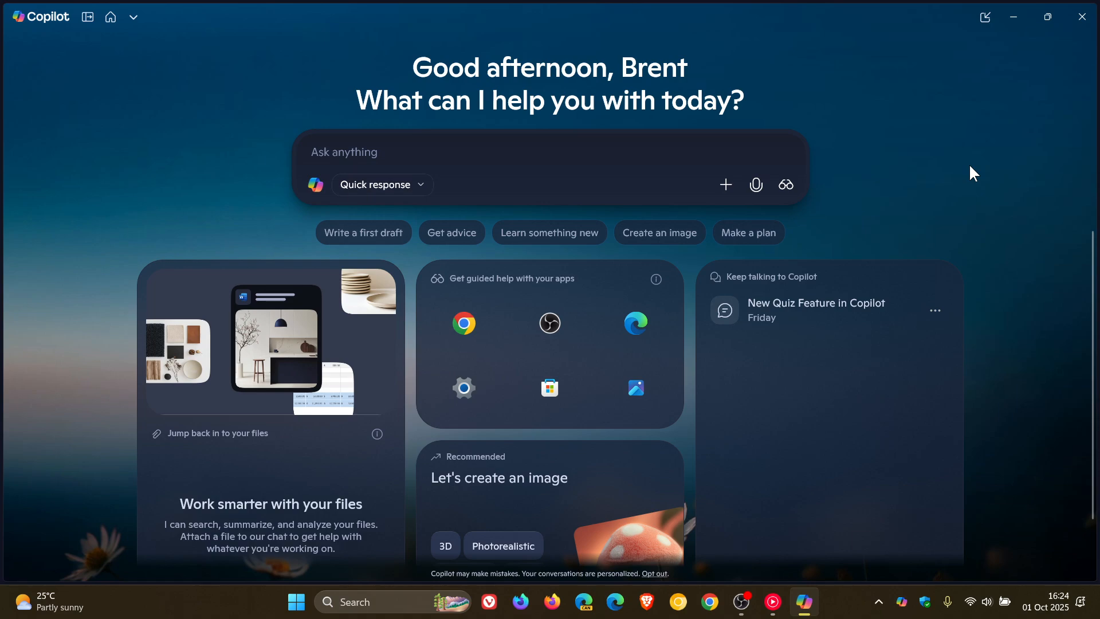
mouse_move(265, 330)
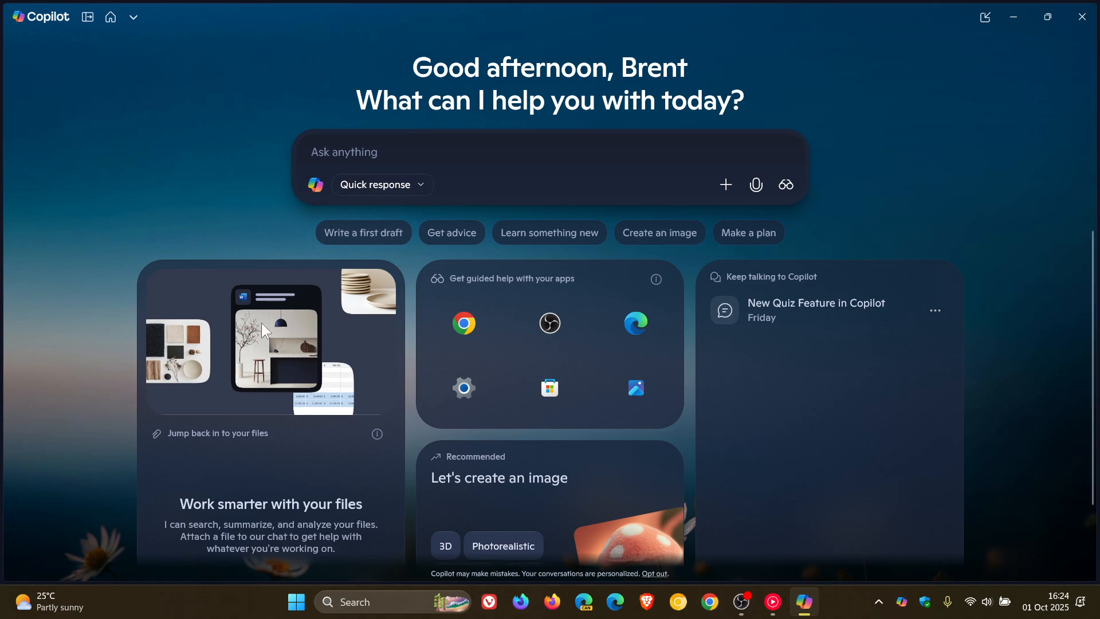
mouse_move(279, 356)
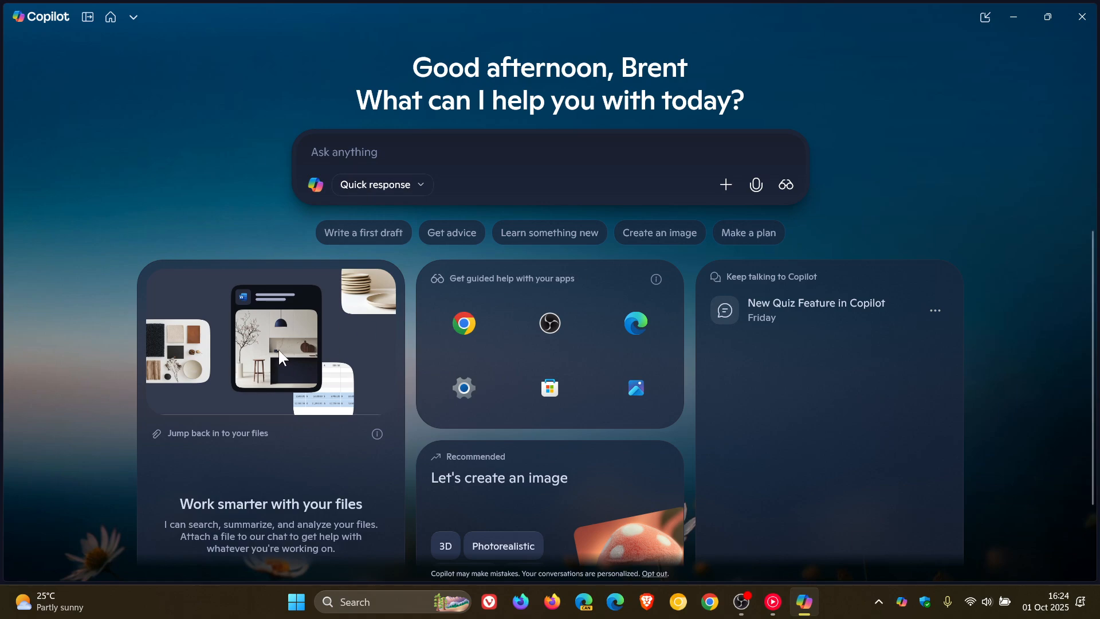
mouse_move(273, 291)
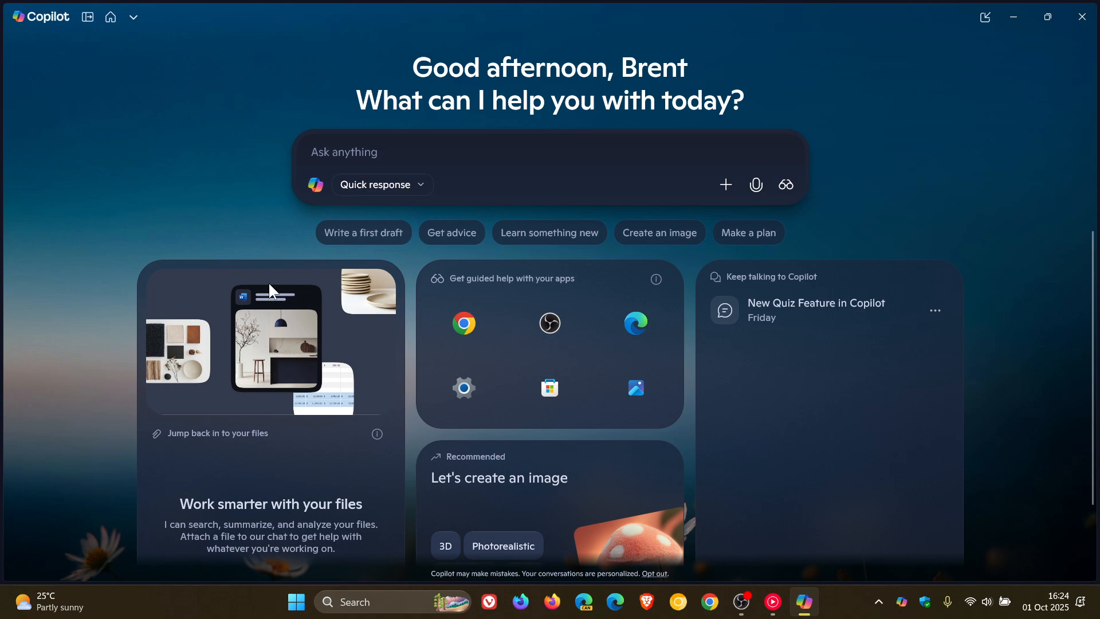
mouse_move(189, 455)
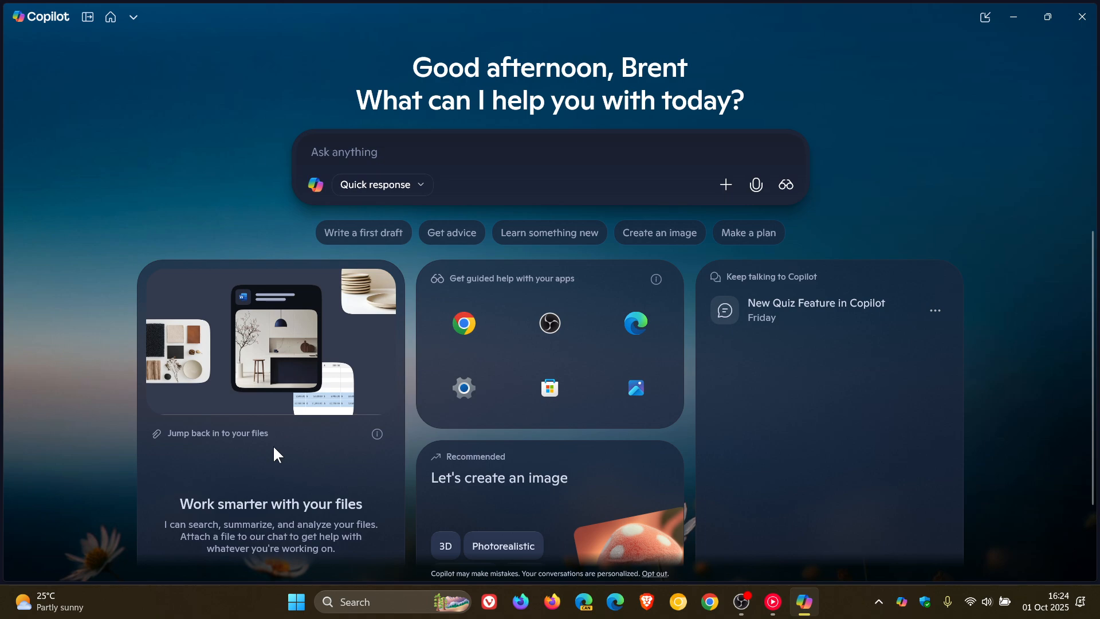
mouse_move(292, 363)
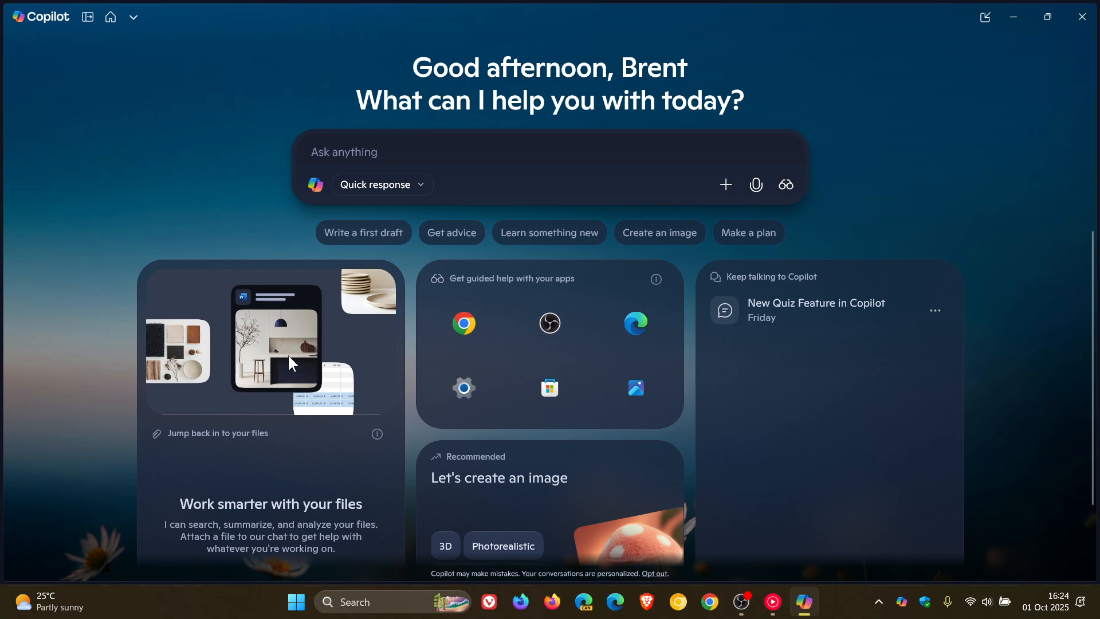
mouse_move(274, 449)
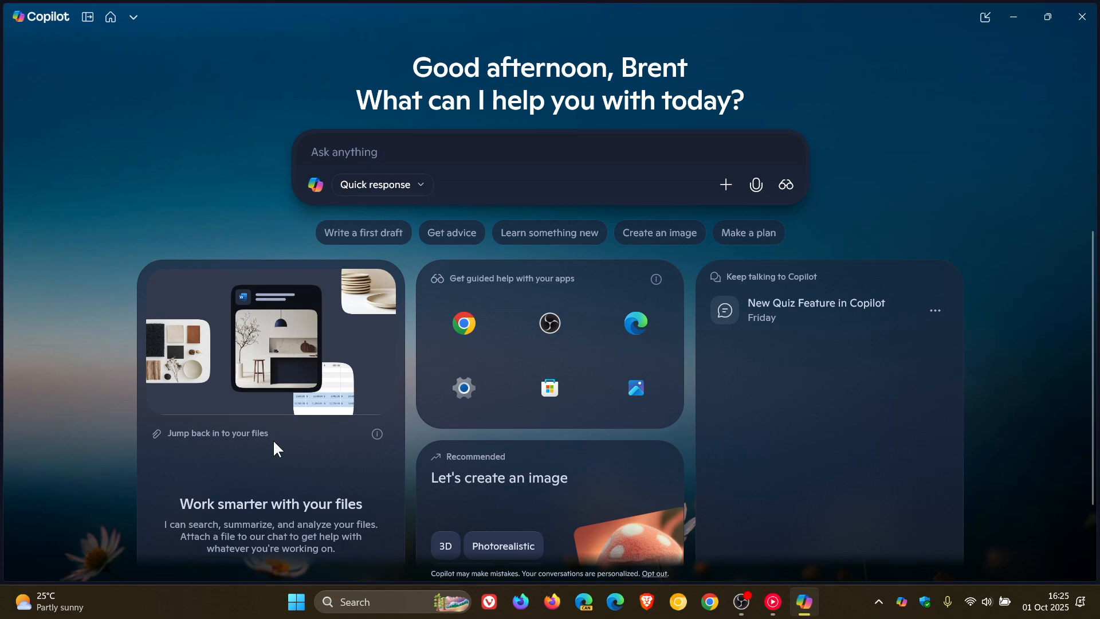
mouse_move(238, 347)
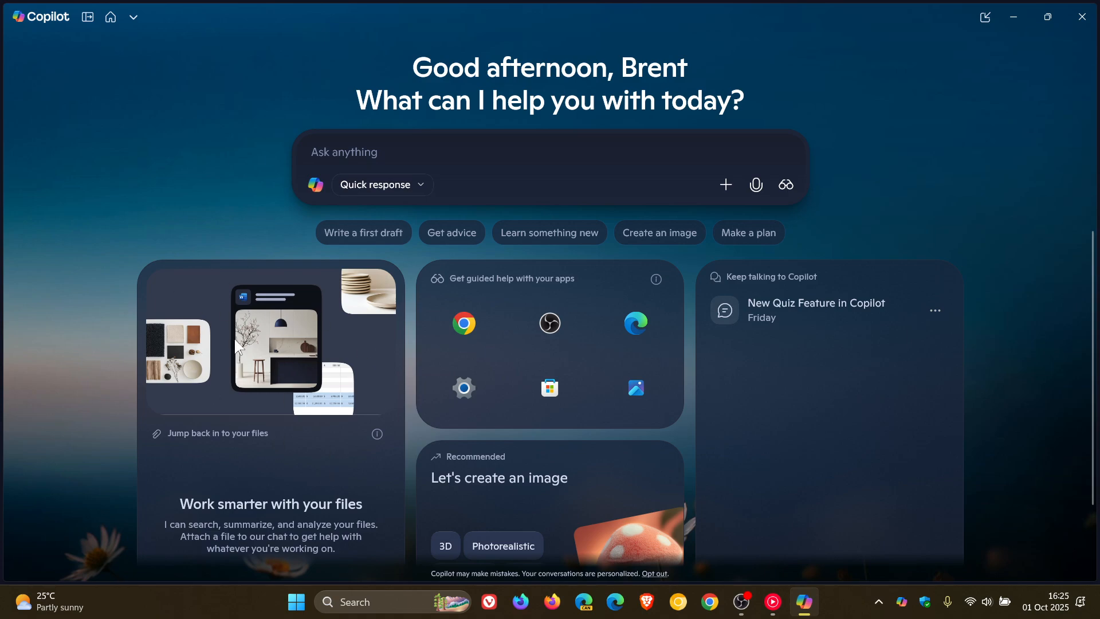
mouse_move(349, 348)
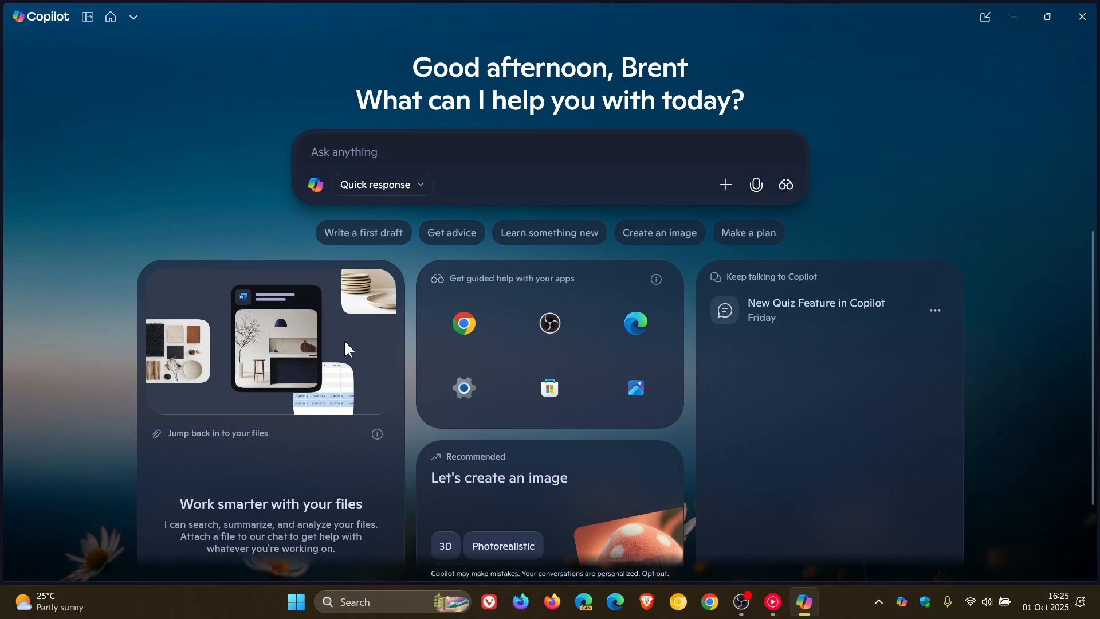
mouse_move(464, 323)
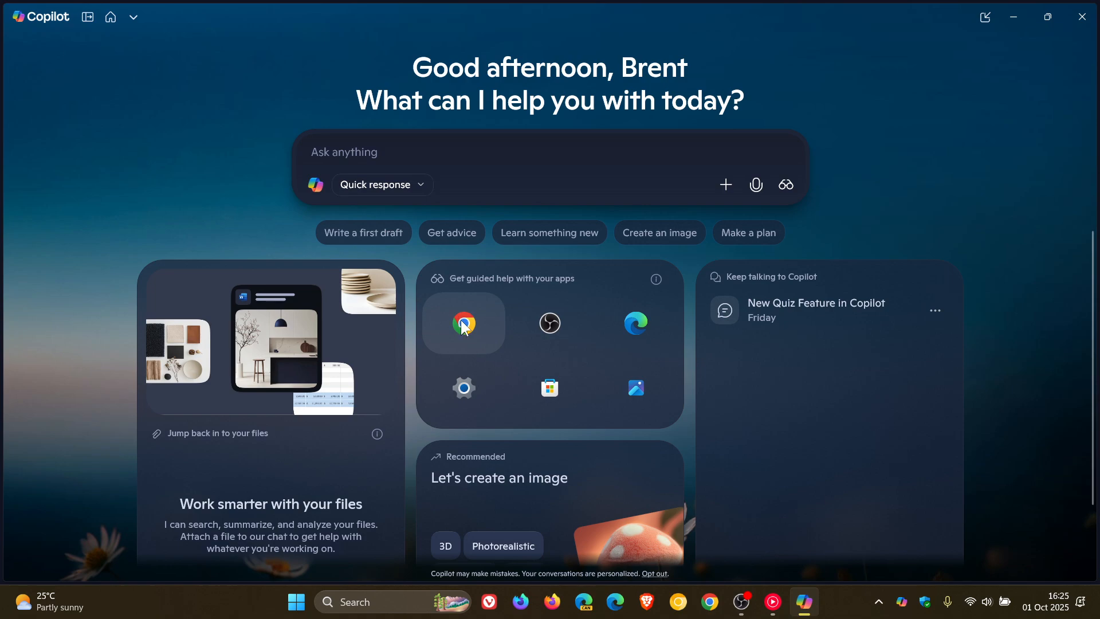
- Start guided app help for Google Chrome and share the Chrome window with Copilot Vision
left_click(464, 323)
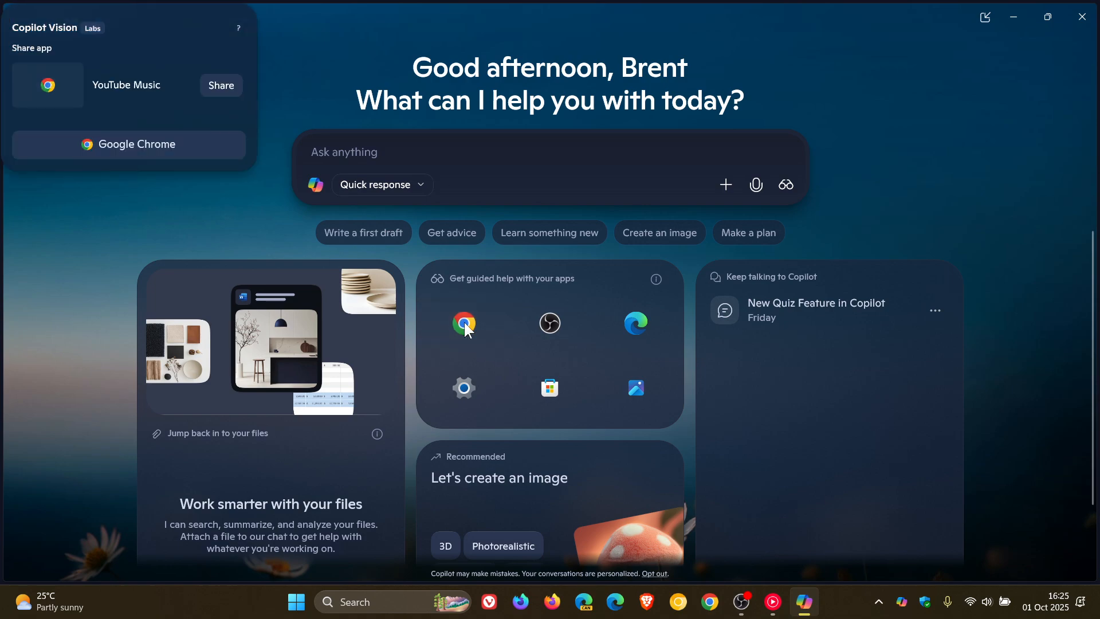
mouse_move(213, 111)
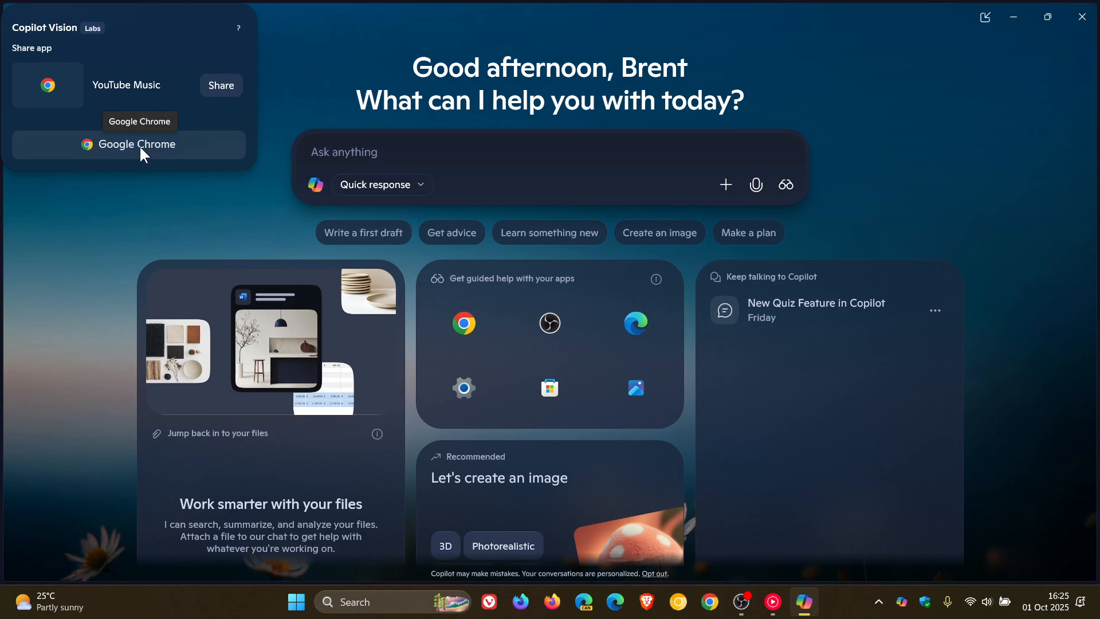
left_click(138, 144)
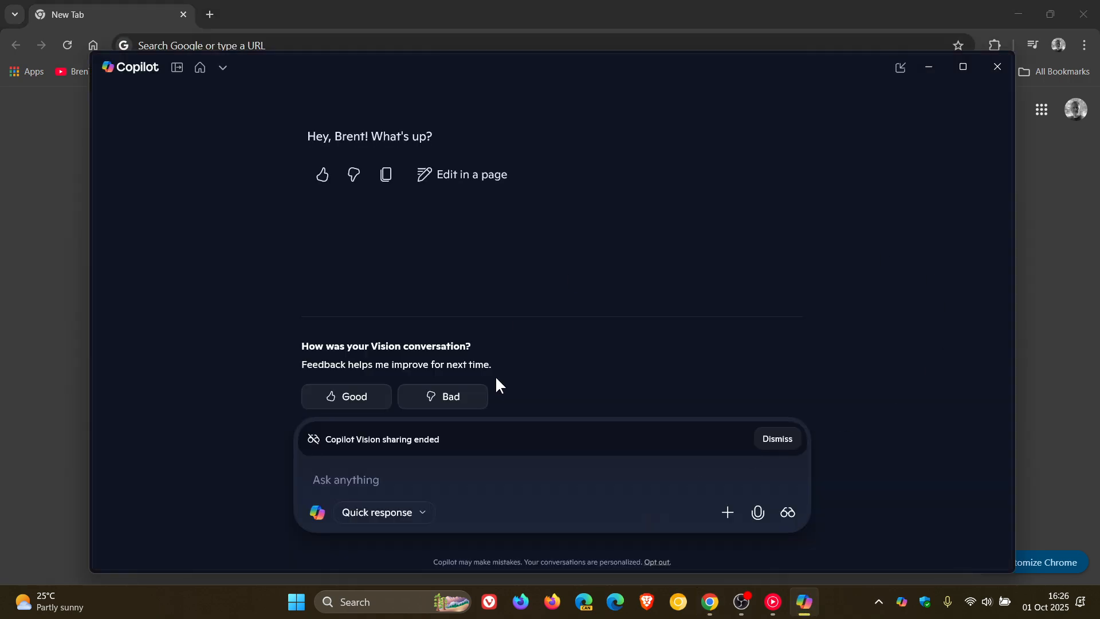
mouse_move(687, 364)
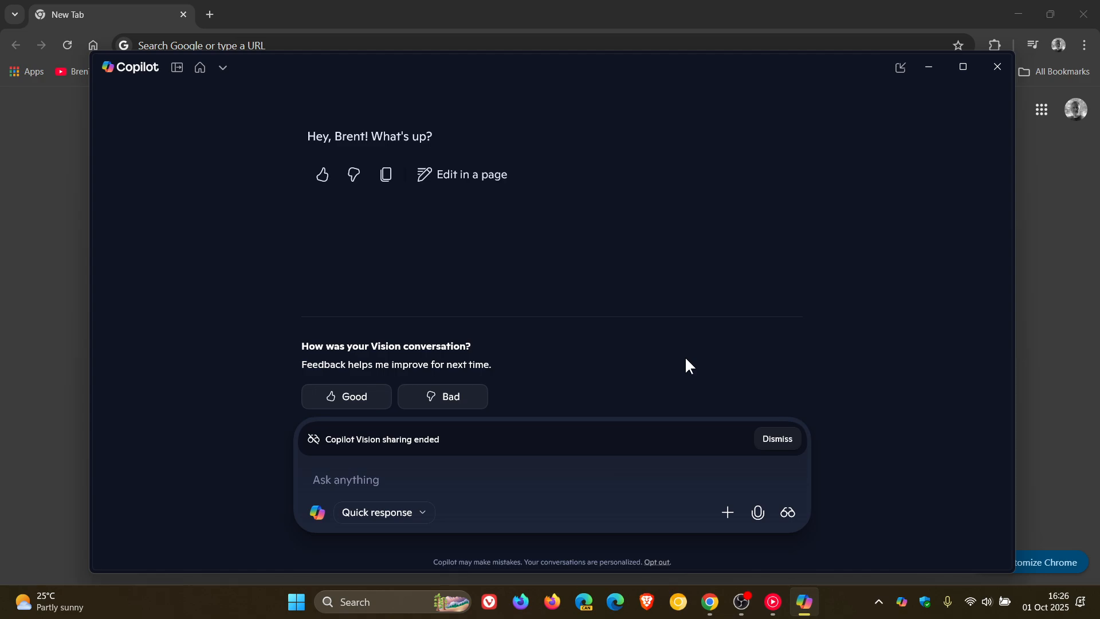
mouse_move(997, 67)
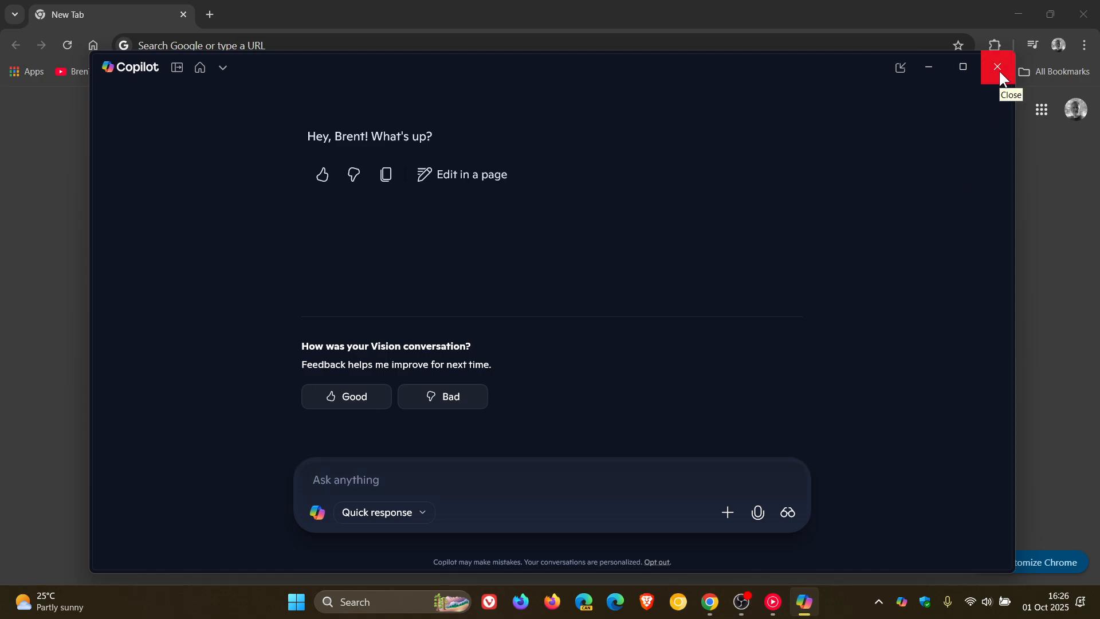
mouse_move(199, 68)
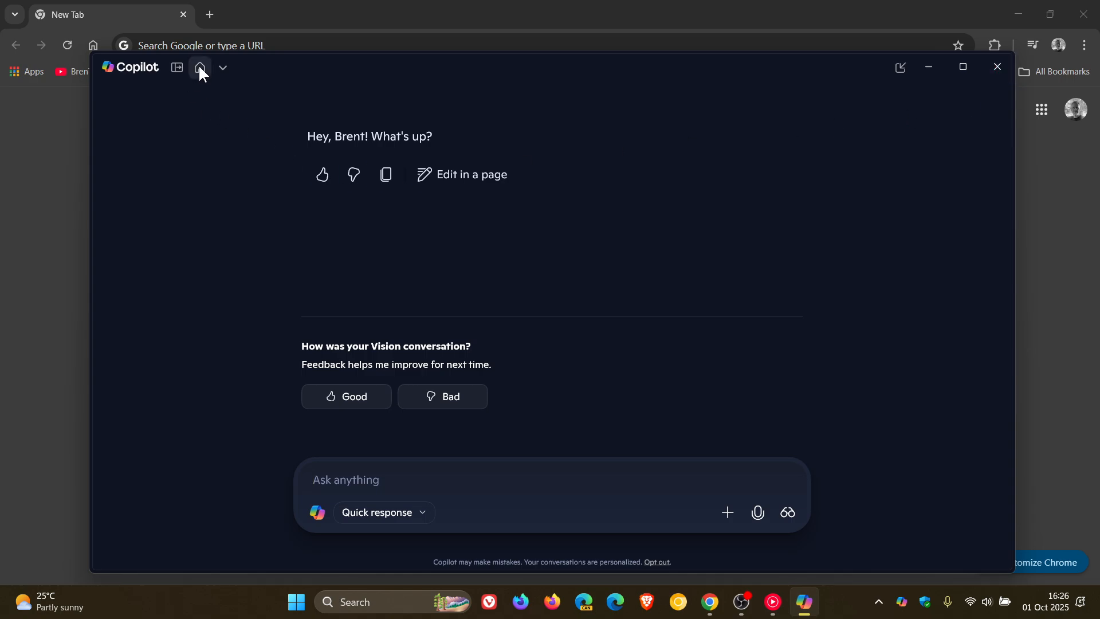
- Return from the ended Vision conversation to the Copilot Home tab
left_click(200, 68)
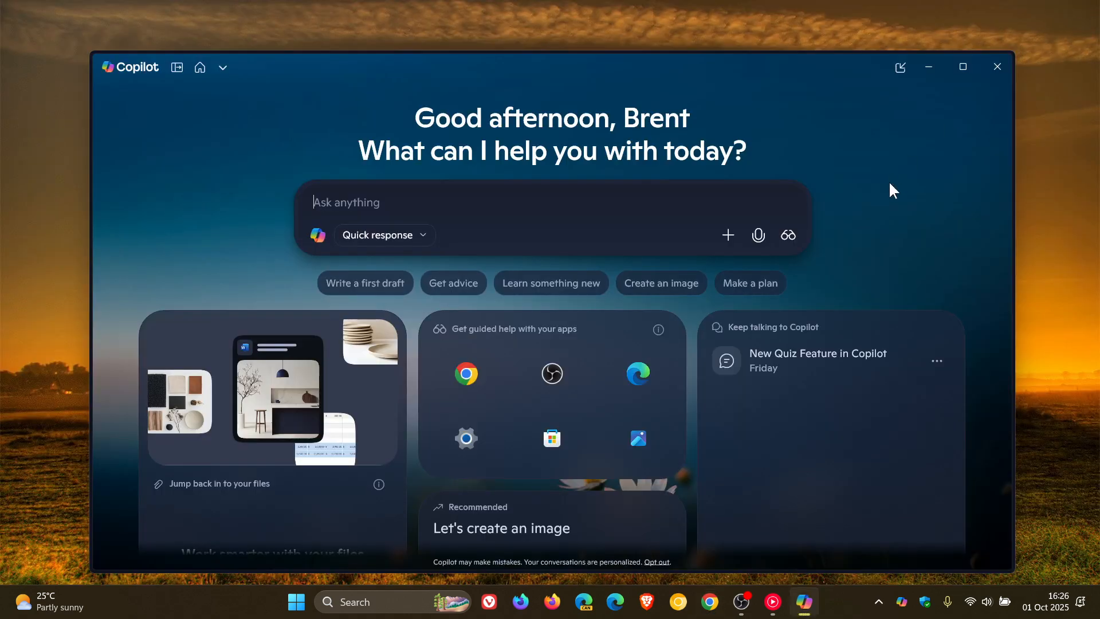
mouse_move(882, 213)
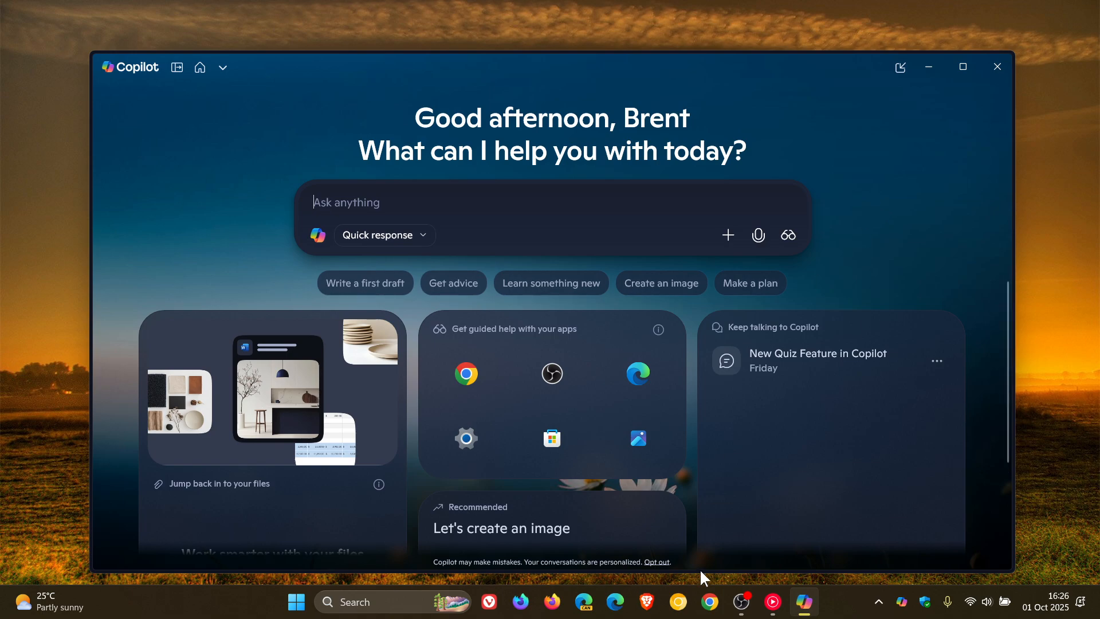
mouse_move(895, 209)
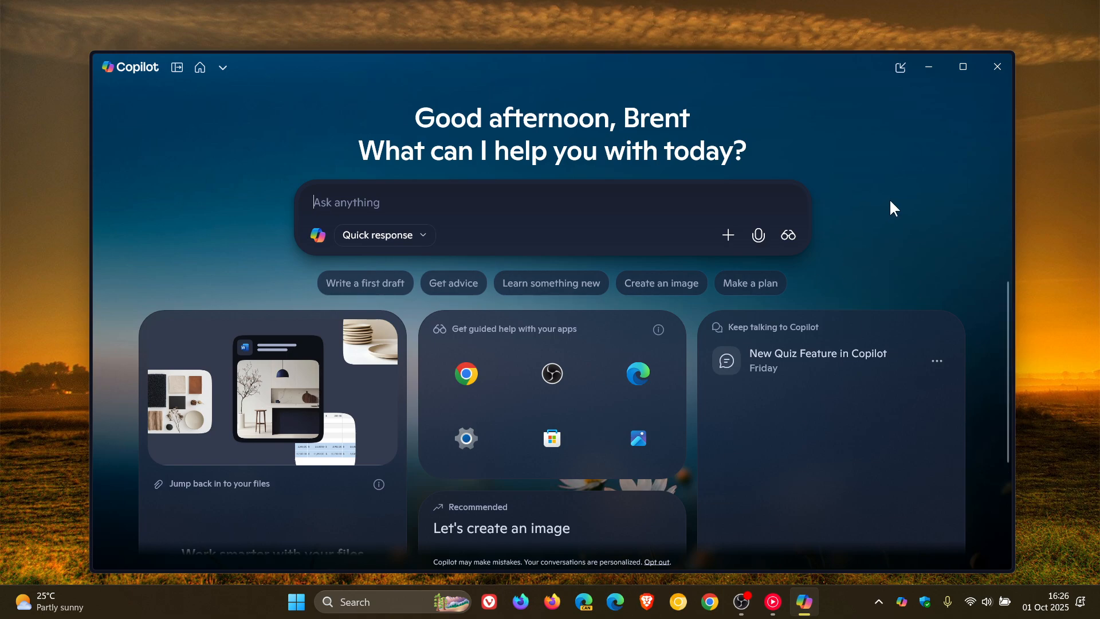
- Maximize Copilot to review the chat and image Home cards, then minimize it to the desktop
left_click(962, 66)
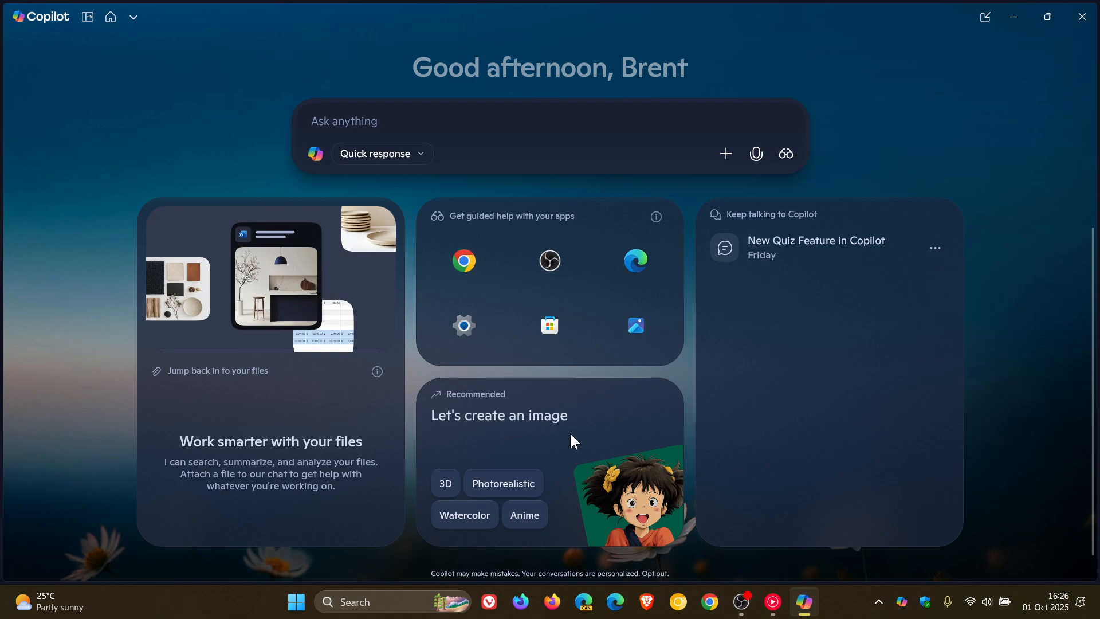
mouse_move(860, 363)
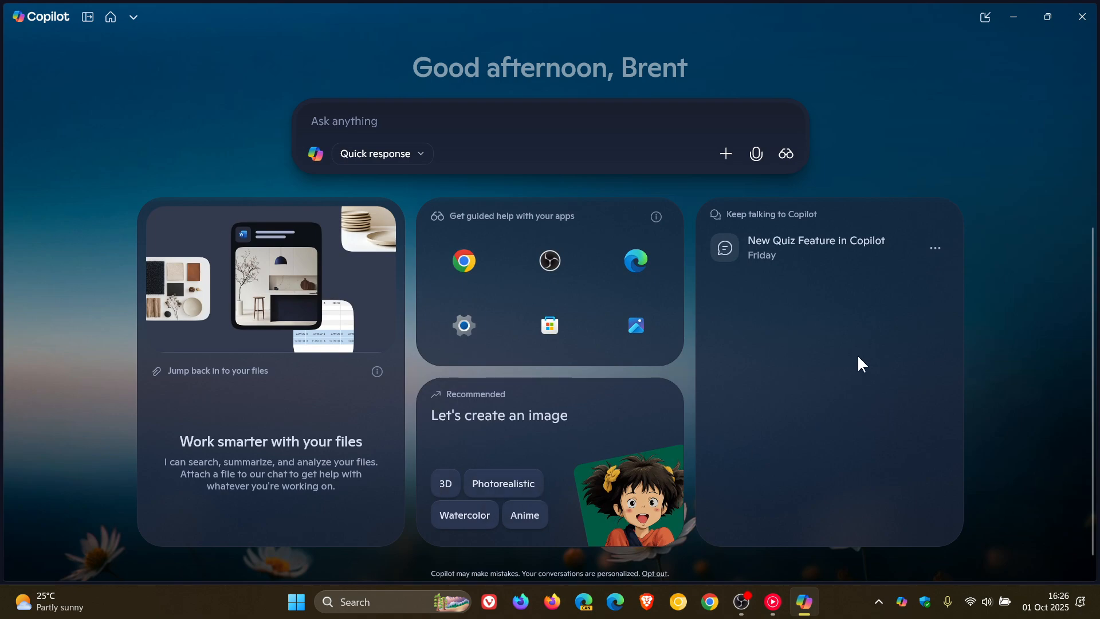
mouse_move(979, 295)
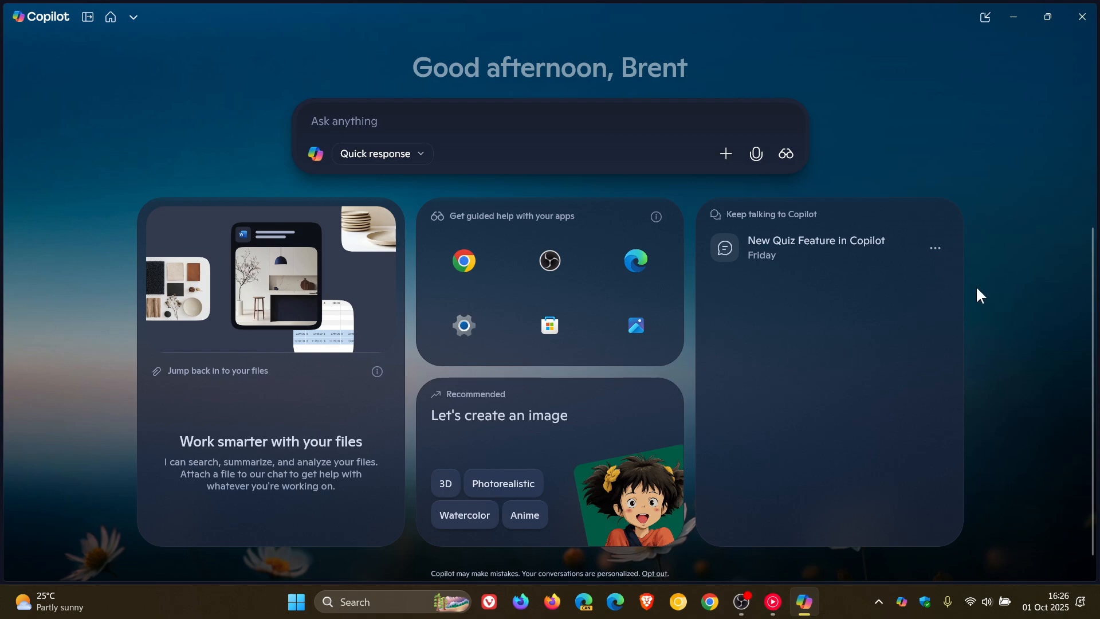
mouse_move(858, 258)
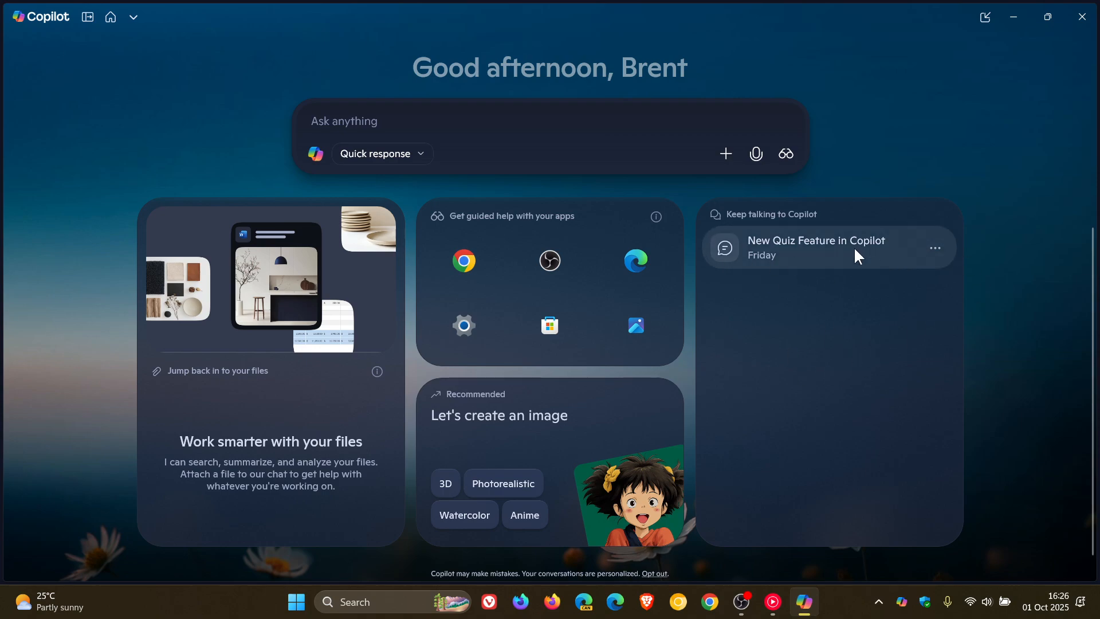
mouse_move(817, 413)
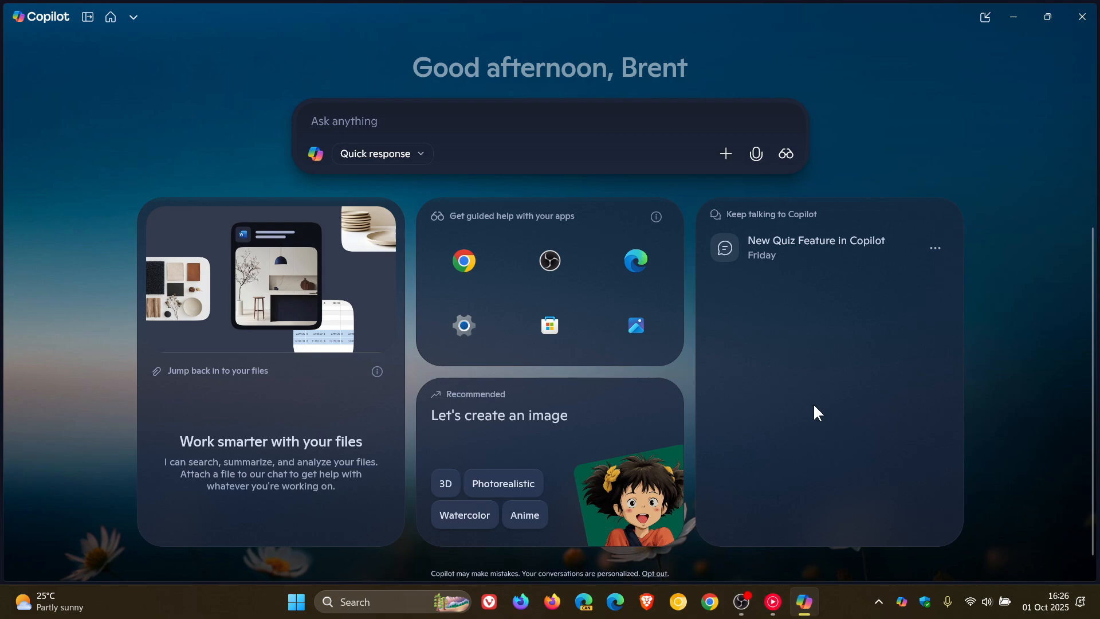
mouse_move(983, 361)
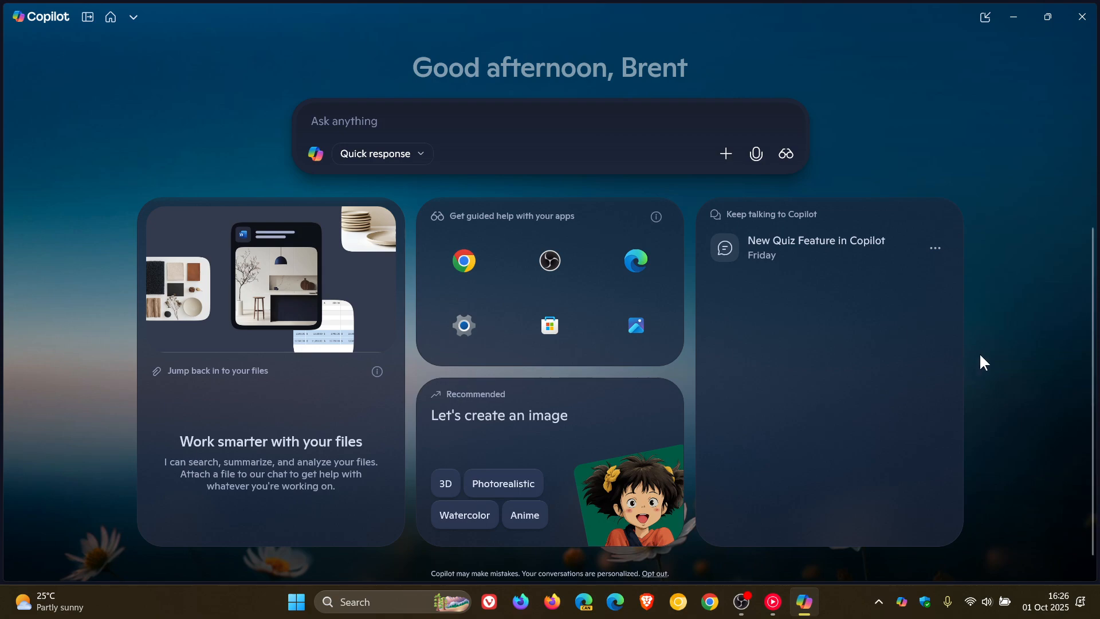
mouse_move(1016, 359)
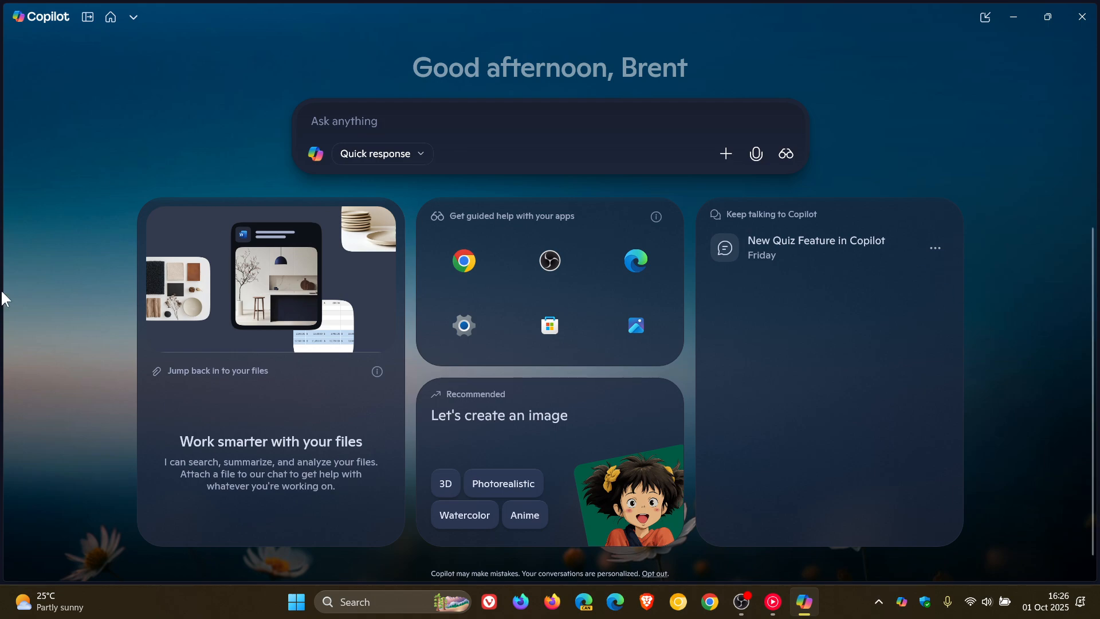
mouse_move(967, 329)
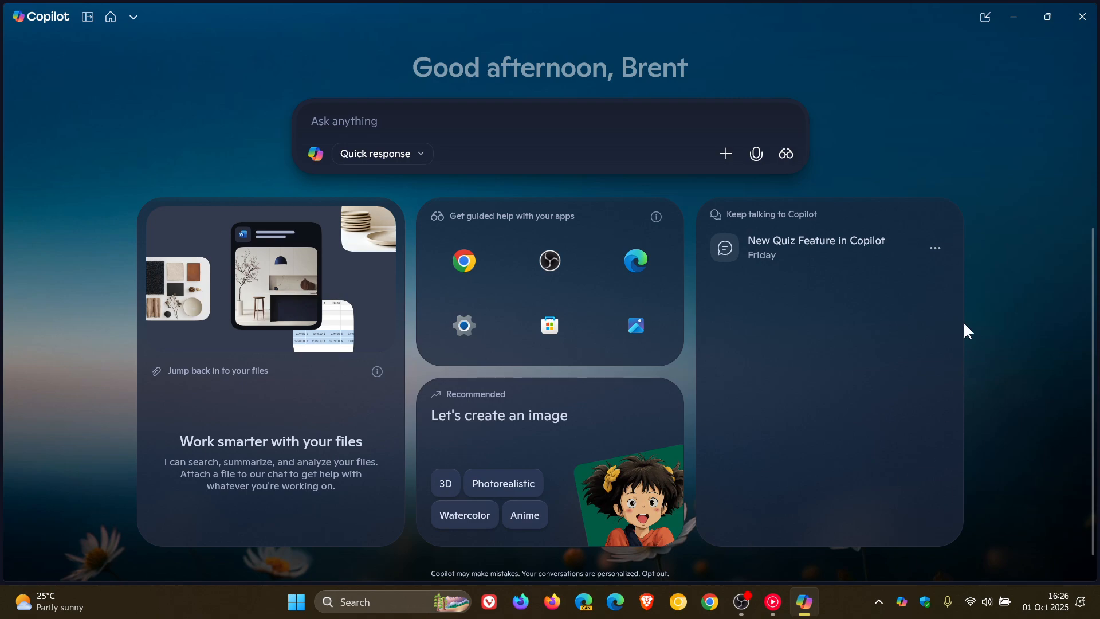
mouse_move(1004, 236)
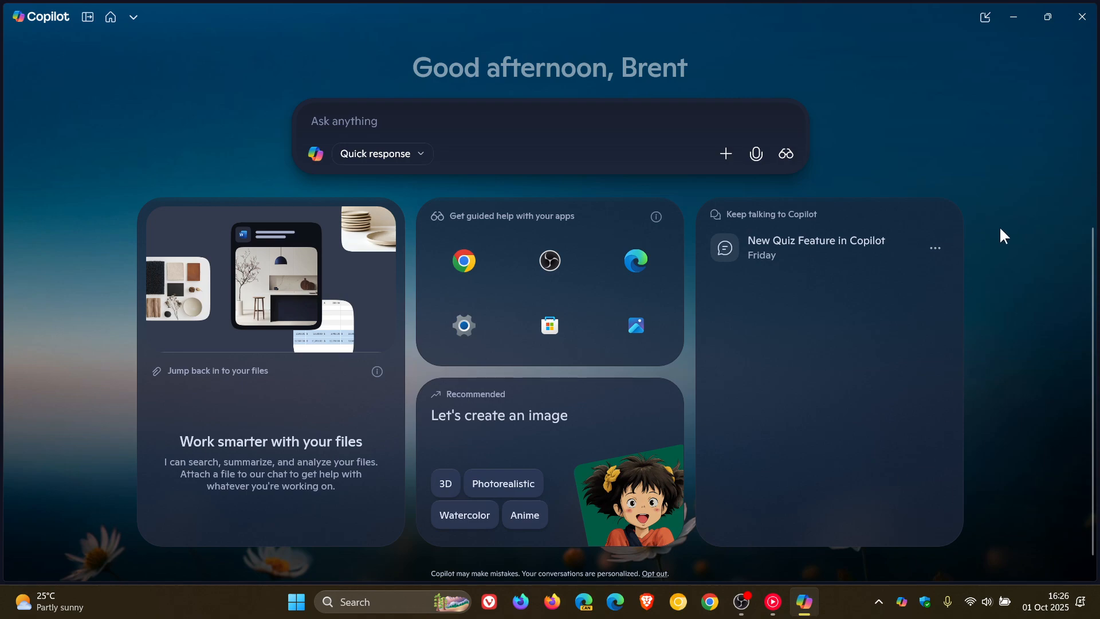
mouse_move(587, 194)
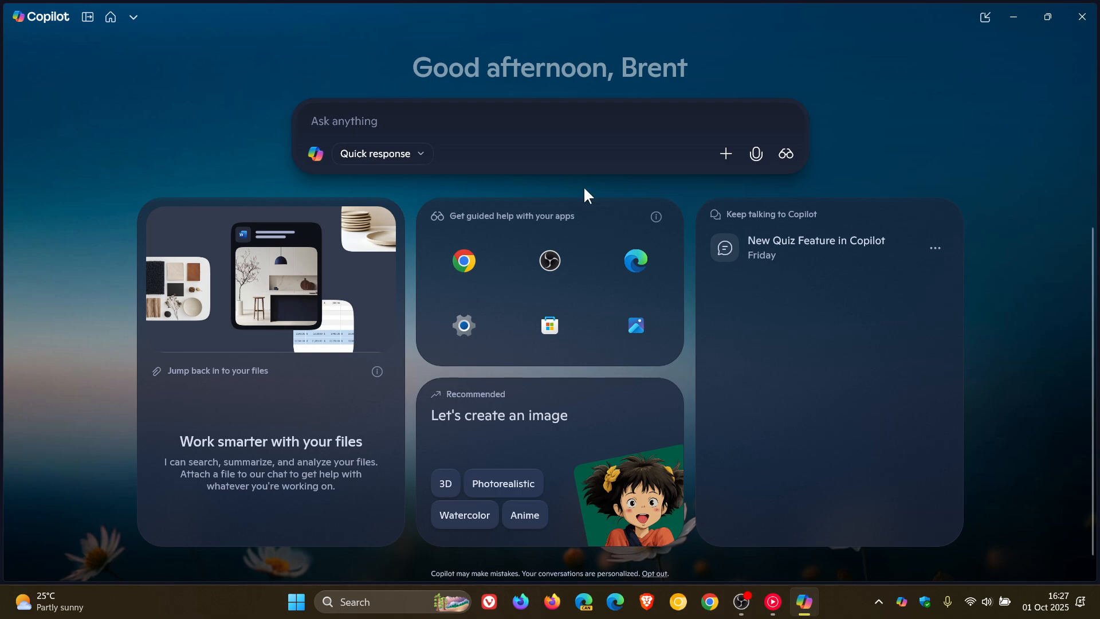
mouse_move(1010, 164)
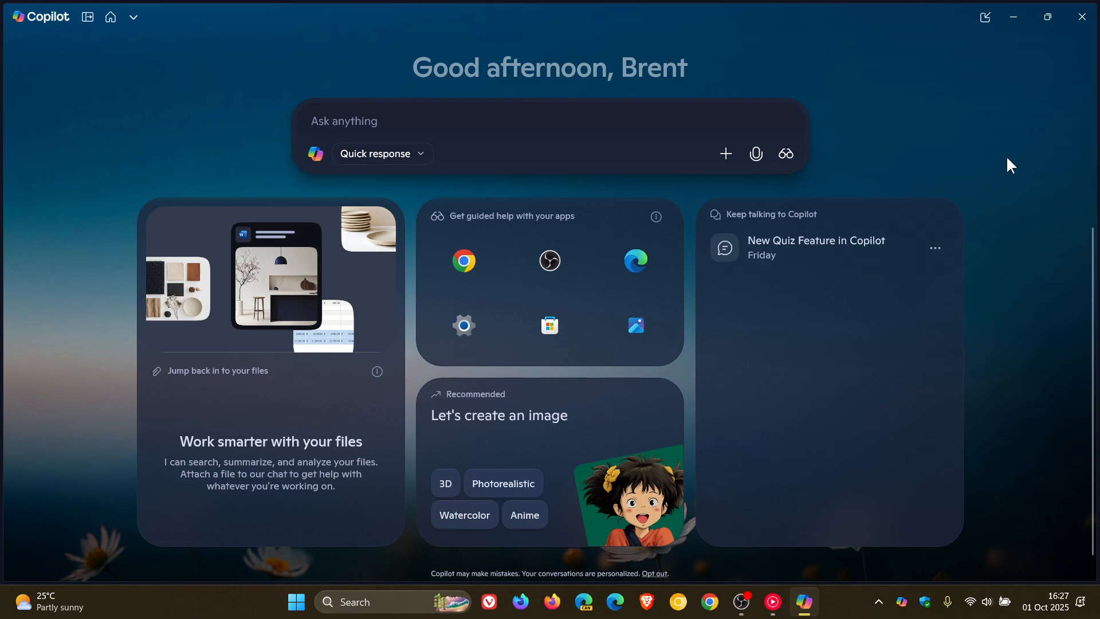
mouse_move(1023, 102)
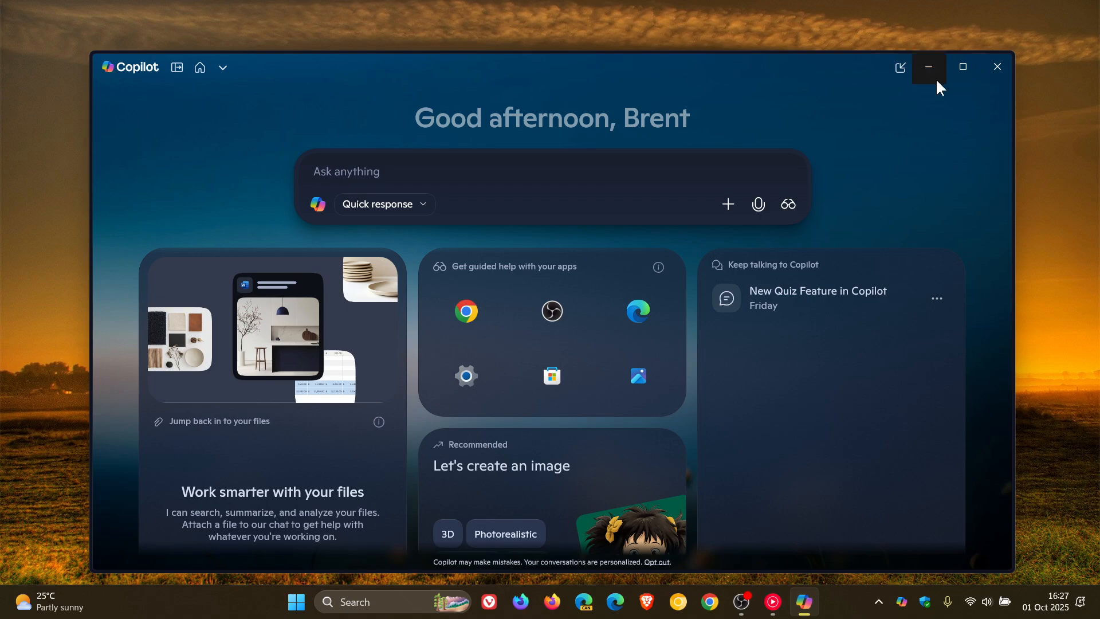
left_click(927, 66)
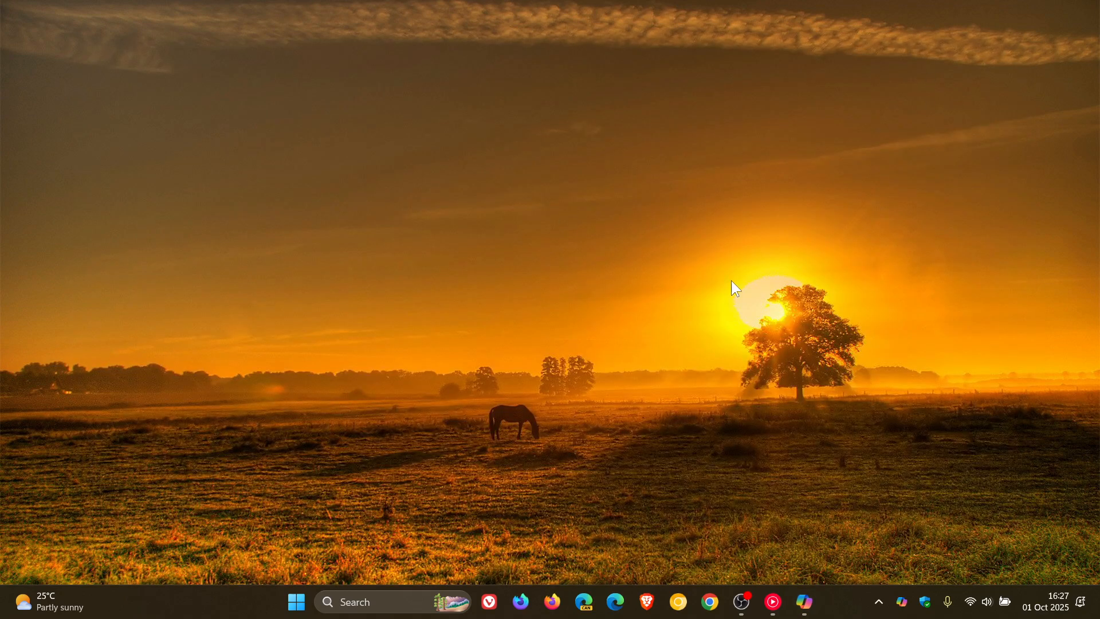